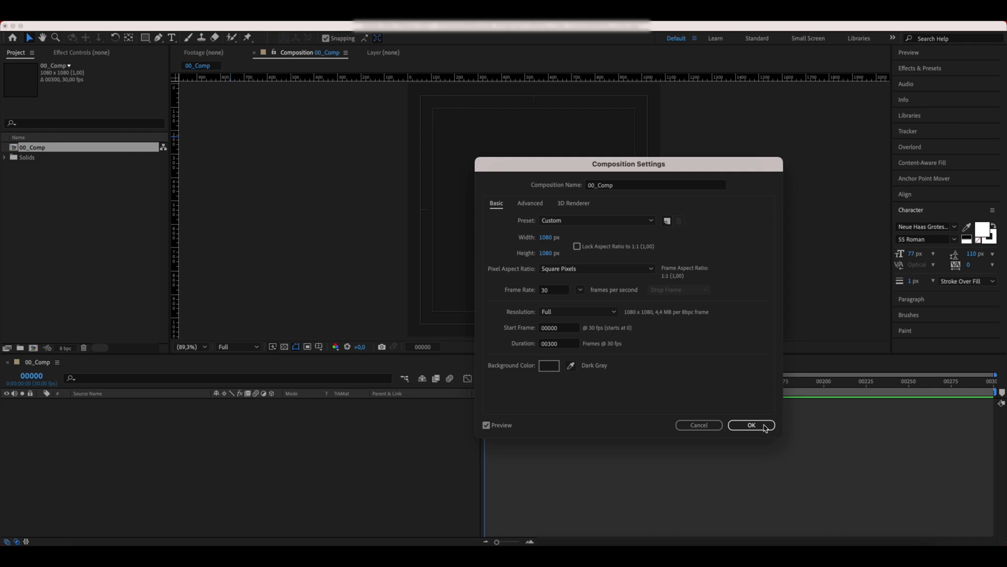
- Confirm the 1080×1080 composition and add a large white 'G' text layer
click(751, 425)
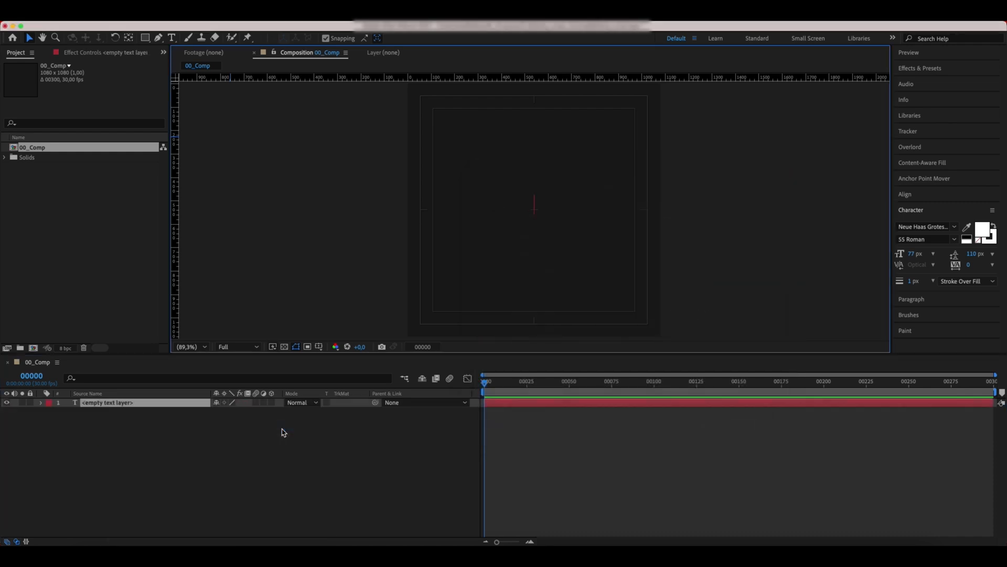
text(G)
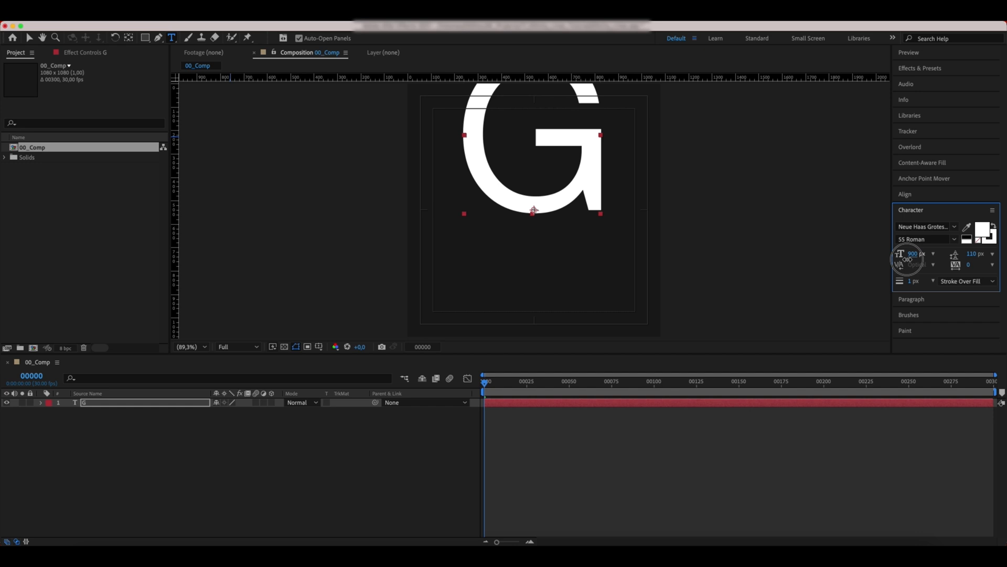
drag(907, 256, 911, 261)
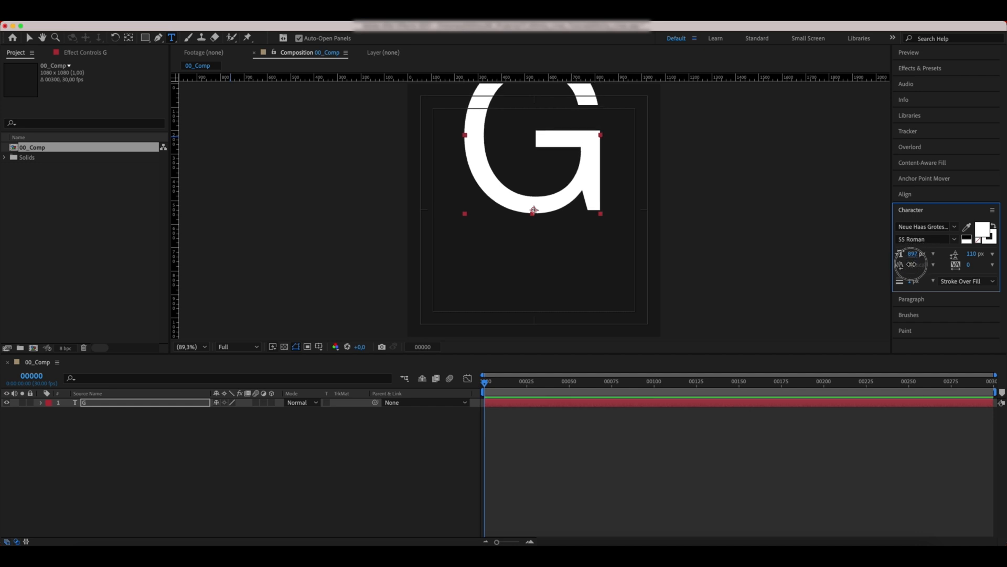
click(924, 178)
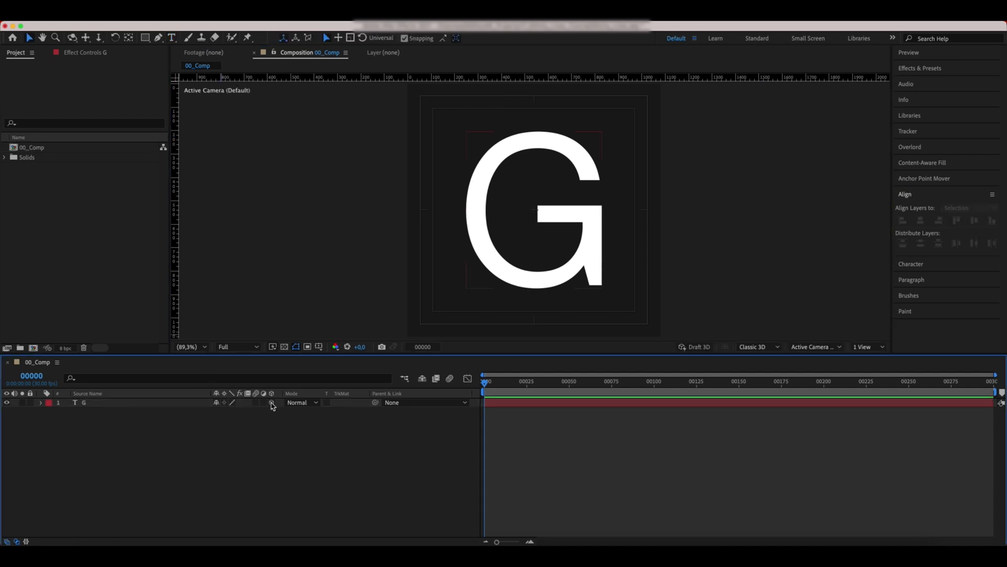
- Enable 3D on the G layer, switch to the CINEMA 4D renderer and reveal its geometry options
click(755, 347)
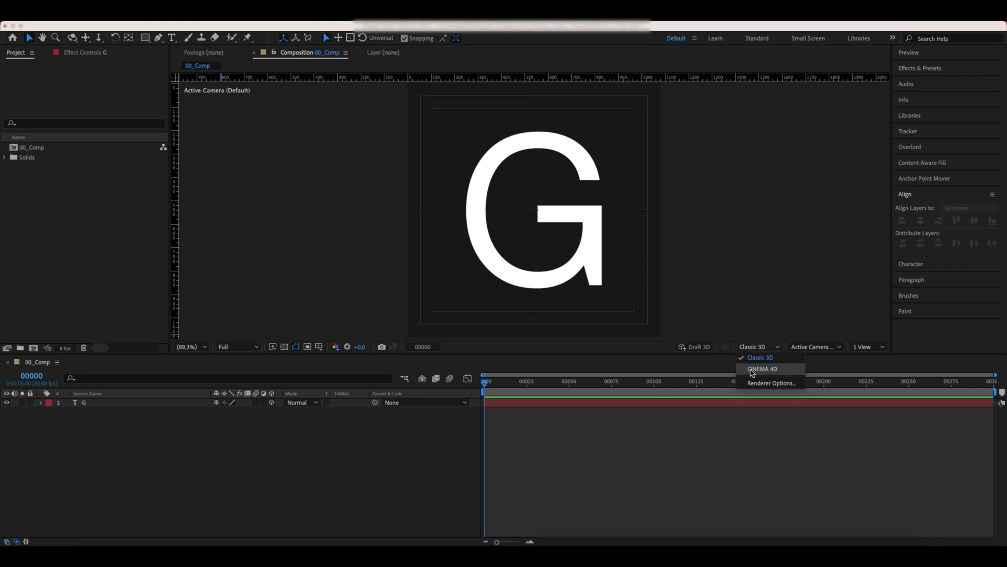
click(762, 369)
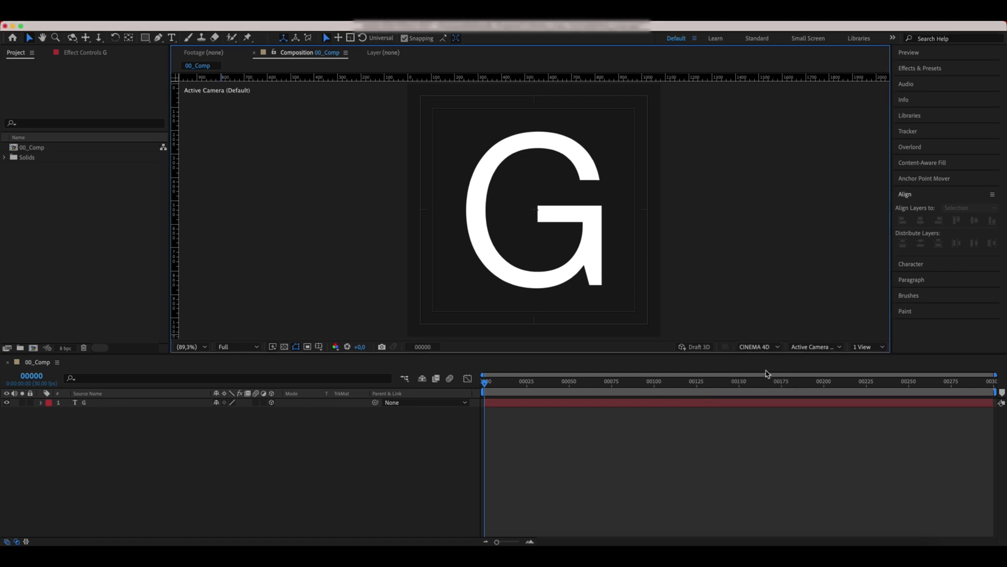
click(40, 401)
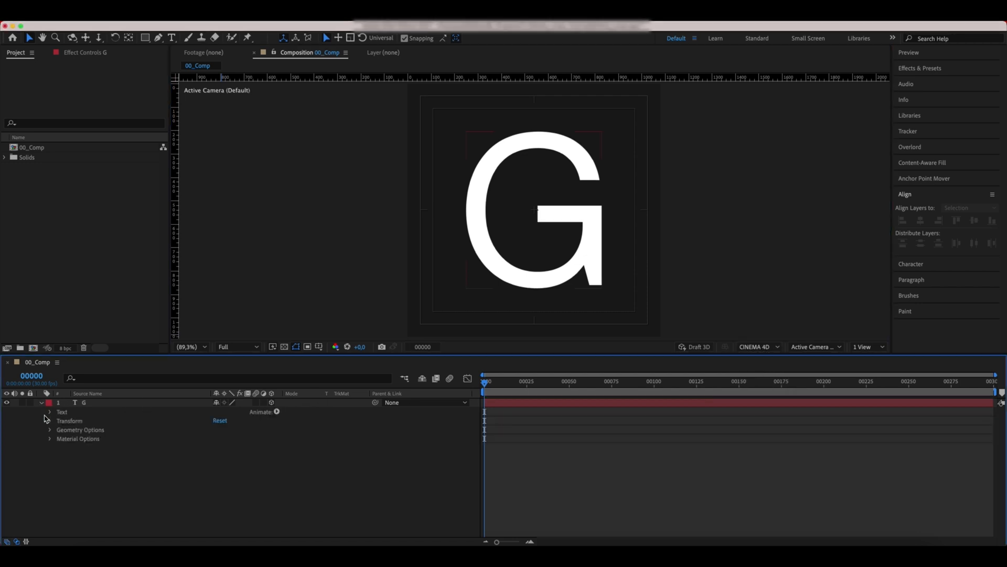
click(49, 429)
text(125)
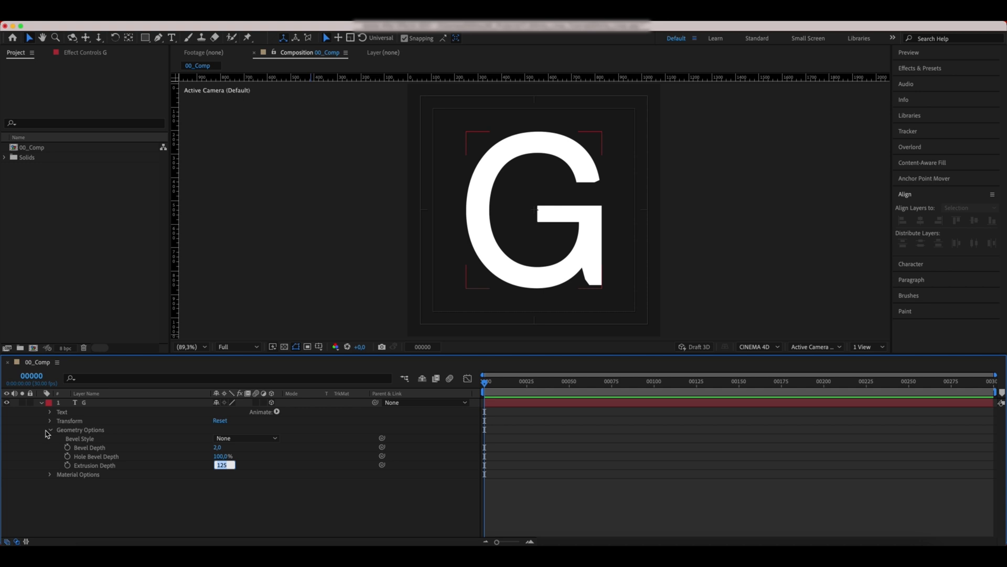
click(50, 420)
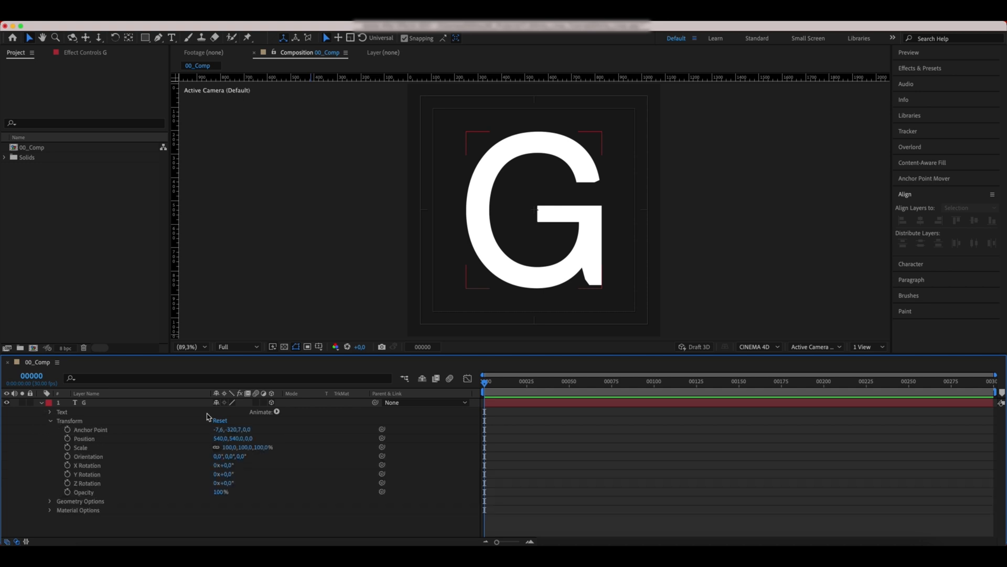
click(868, 347)
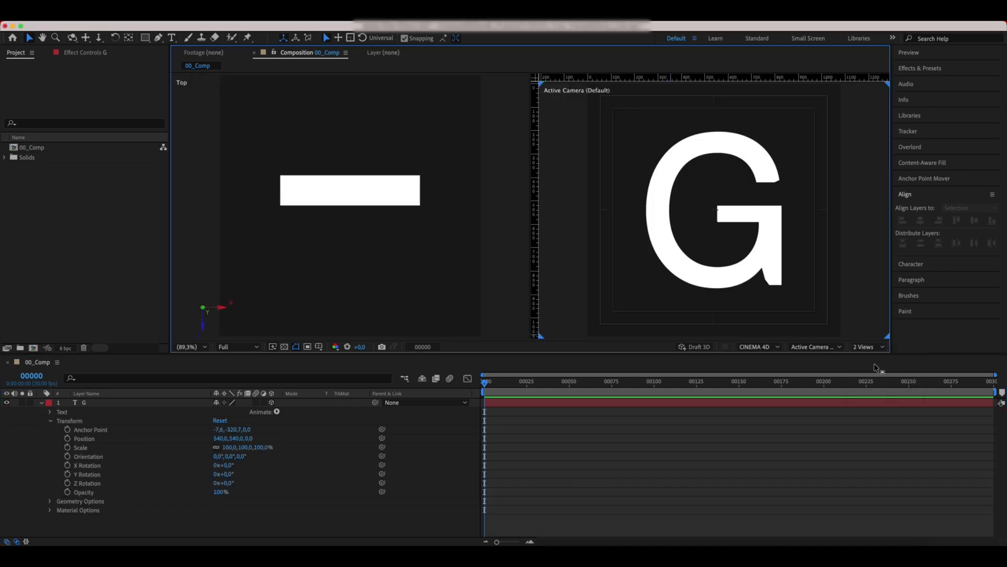
click(83, 403)
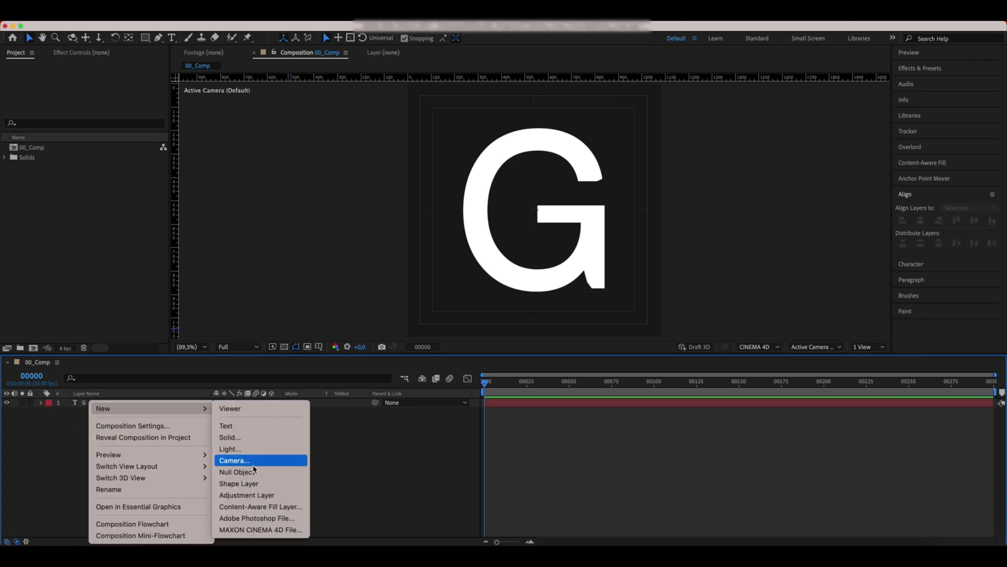
- Add parallel lights so shadows show along the G's extruded edges
click(229, 449)
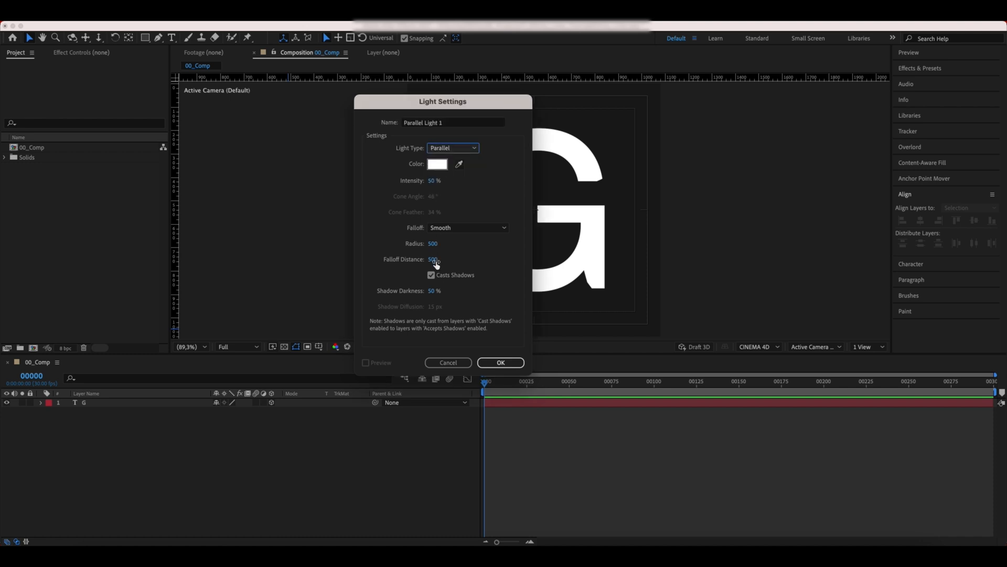
click(500, 362)
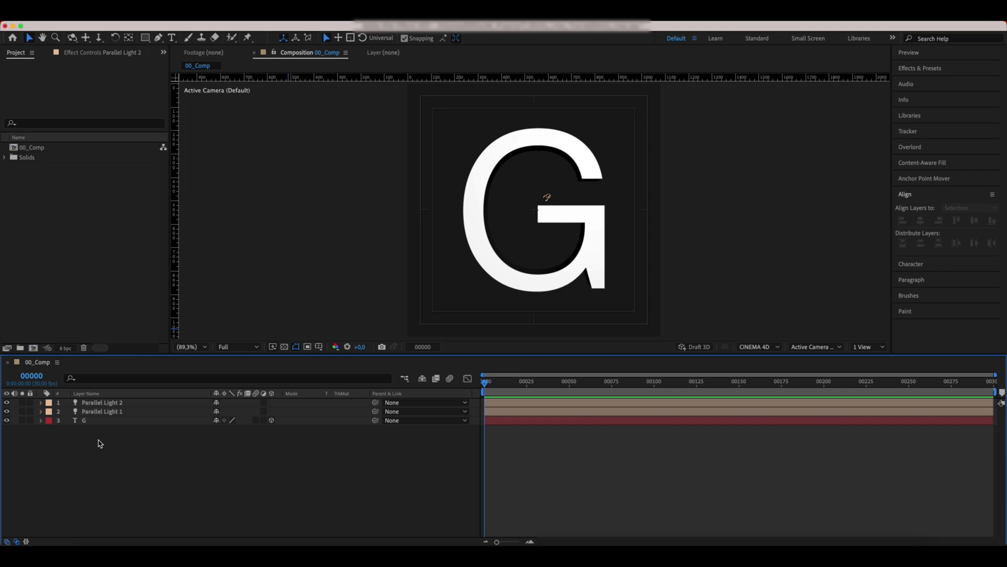
right_click(96, 443)
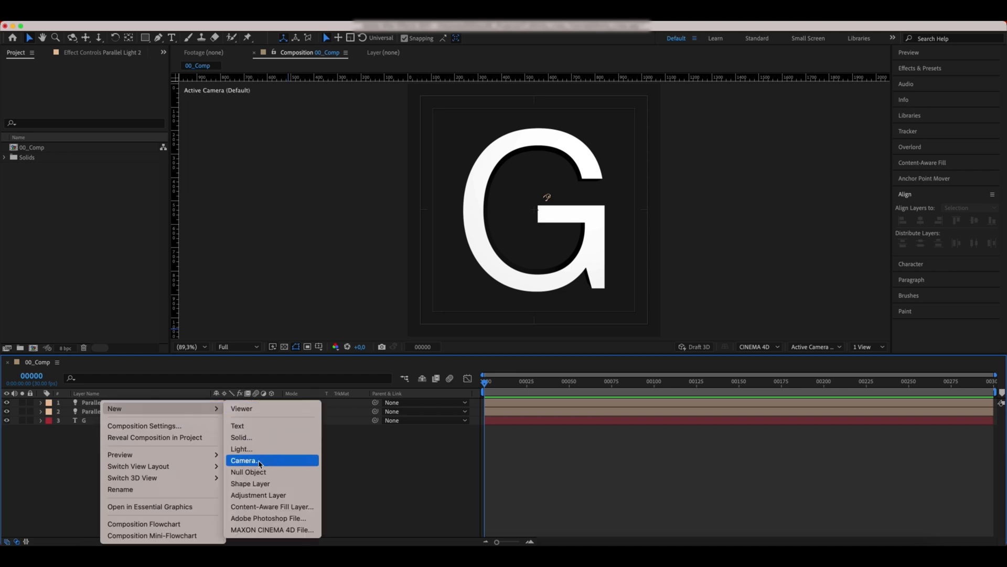
- Add a camera with a lens preset and deselect it
click(244, 460)
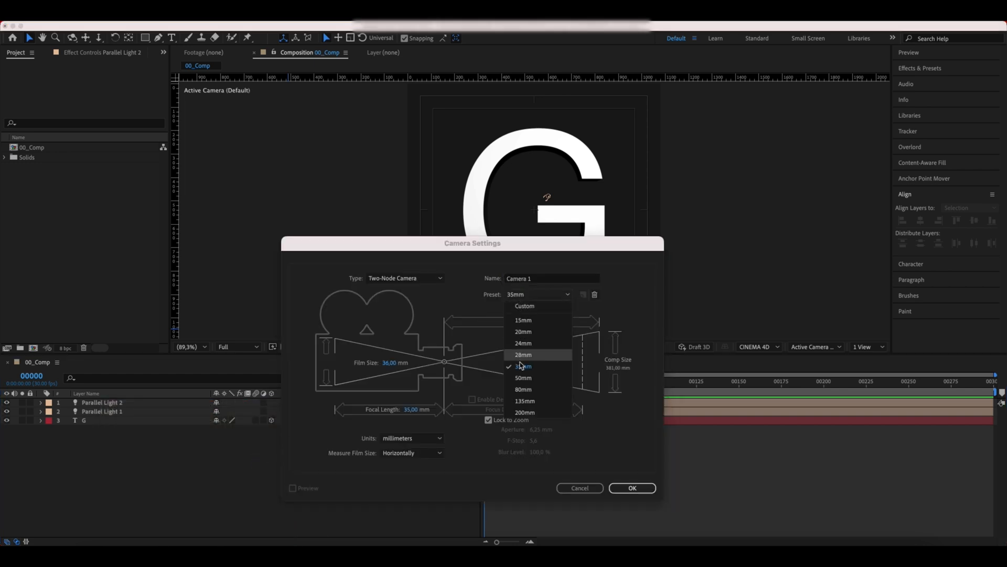
click(632, 488)
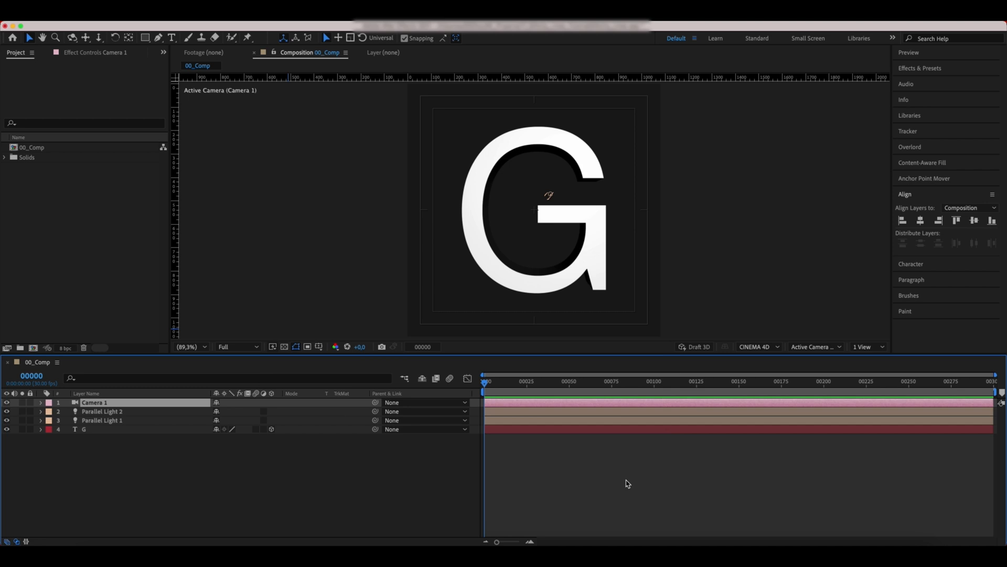
click(100, 429)
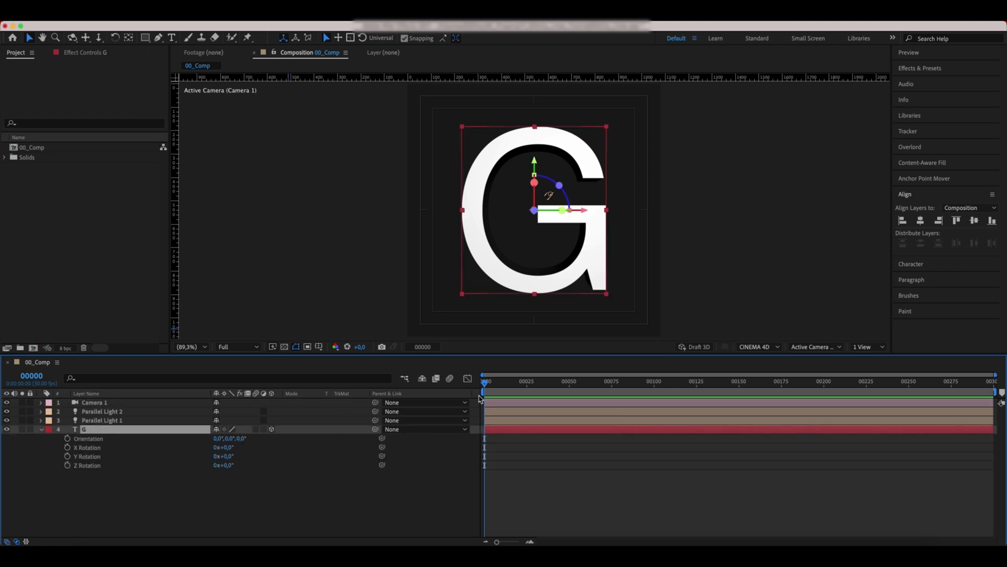
- Keyframe the G's Y Rotation starting at -60 and check the turn along the timeline
click(96, 456)
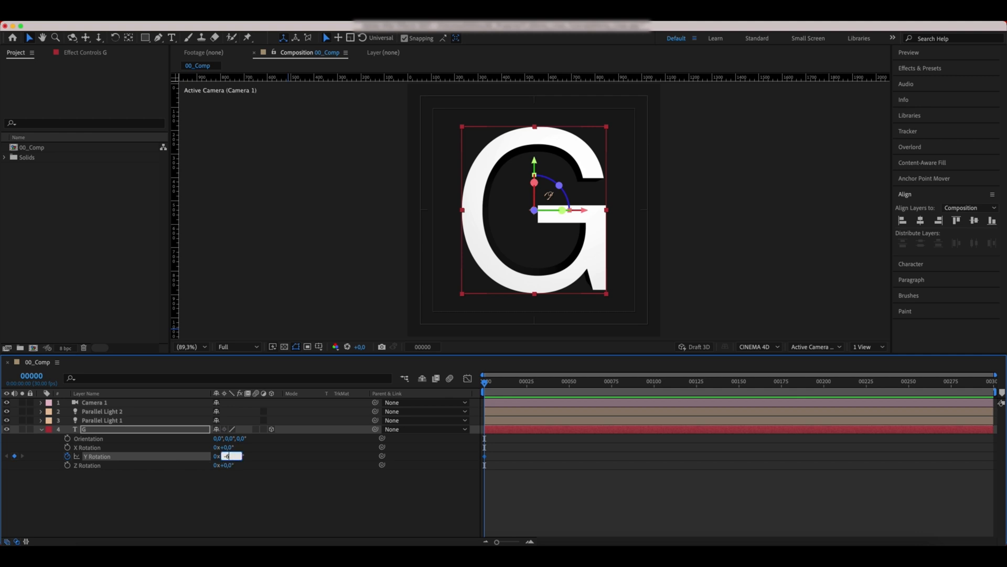
text(-60)
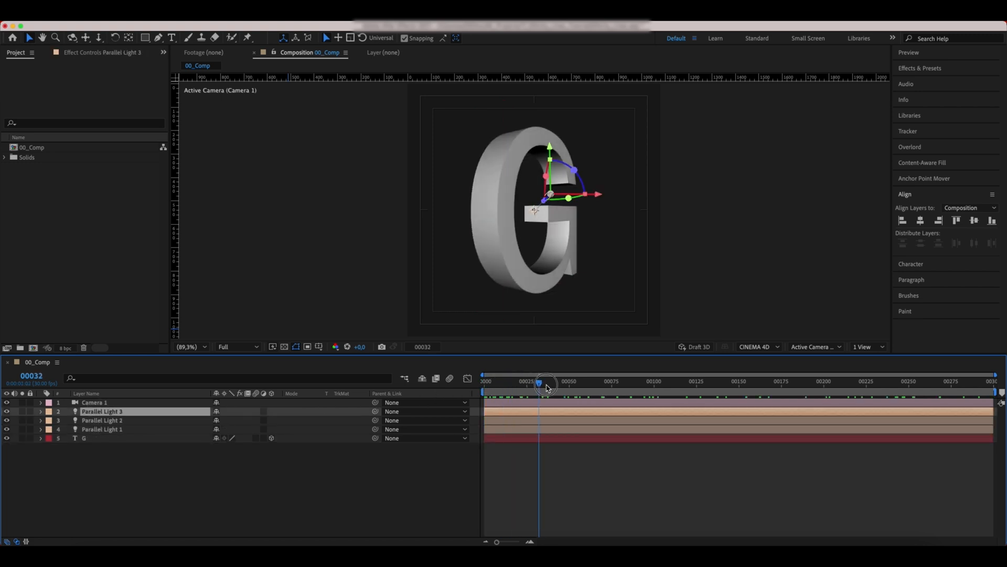
drag(543, 383, 748, 393)
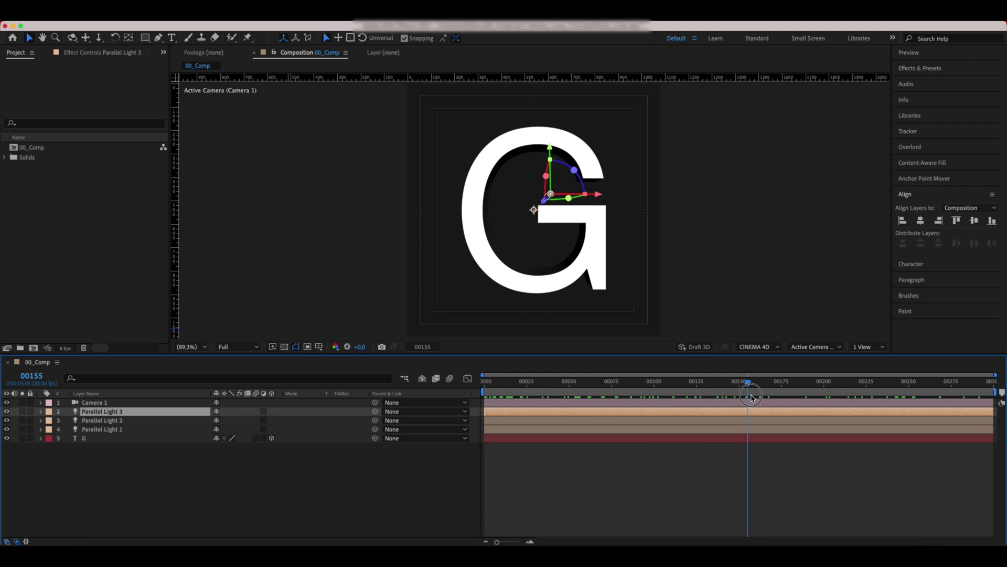
drag(751, 380, 860, 380)
text(3D)
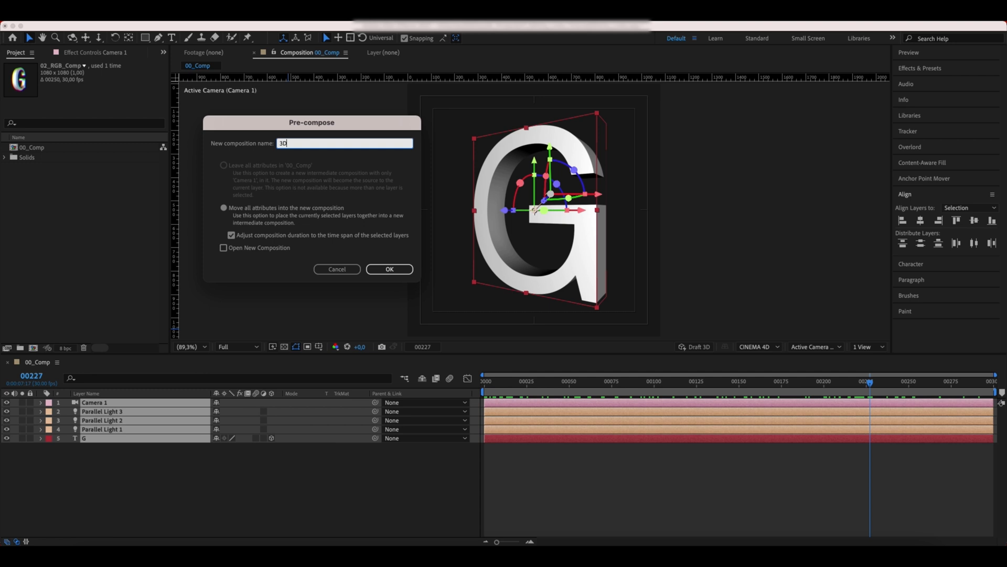
- Confirm the 3D_Letter pre-comp and start searching for the Shift Channels effect
click(389, 268)
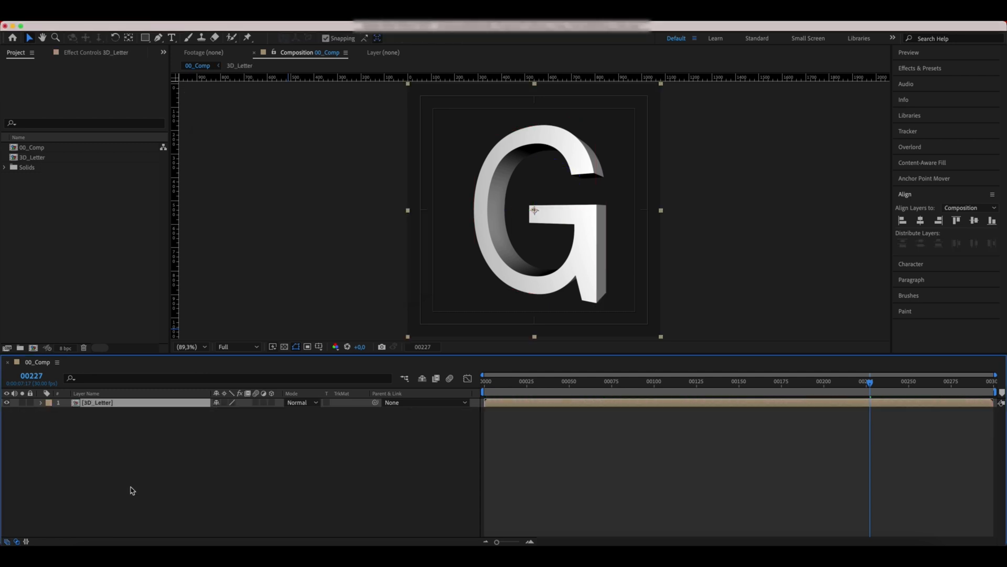
click(919, 68)
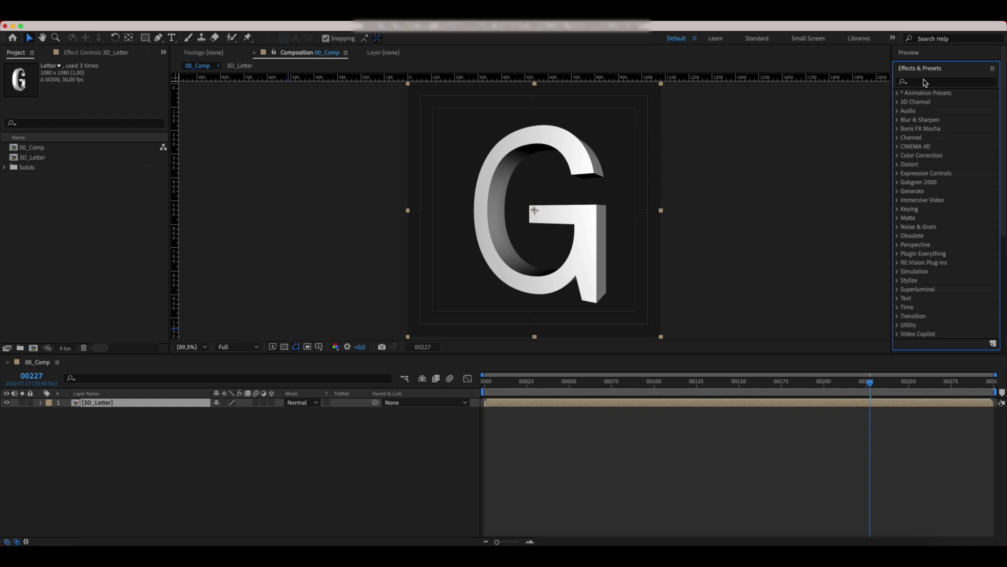
text(shift)
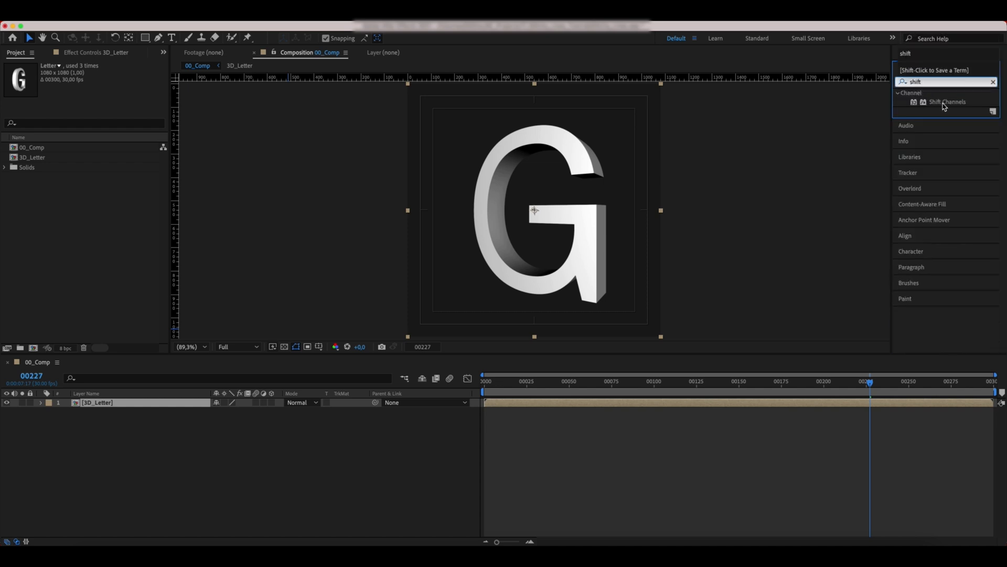
- Apply Shift Channels to keep only green and rename the layer 3D_Letter_G
double_click(947, 101)
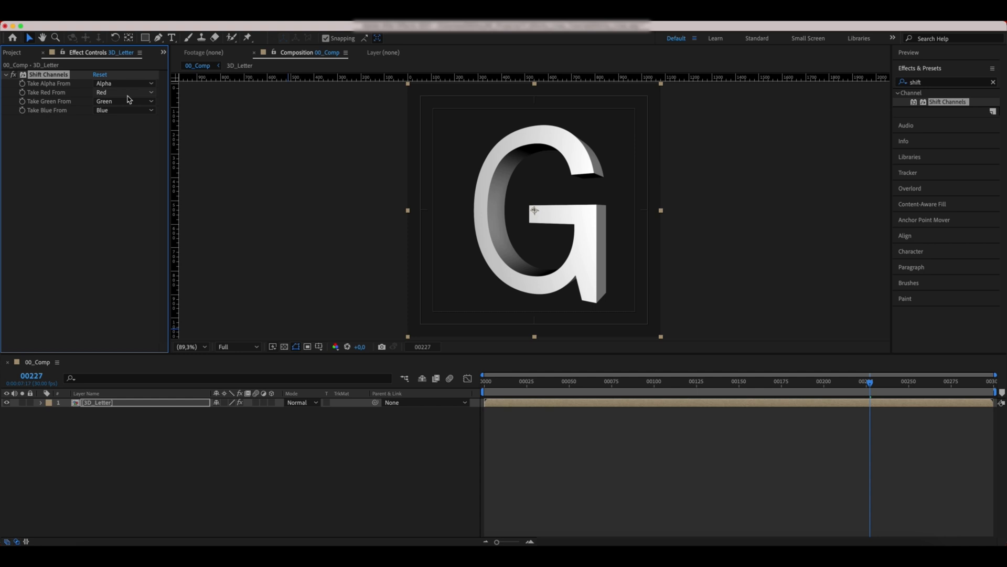
click(122, 92)
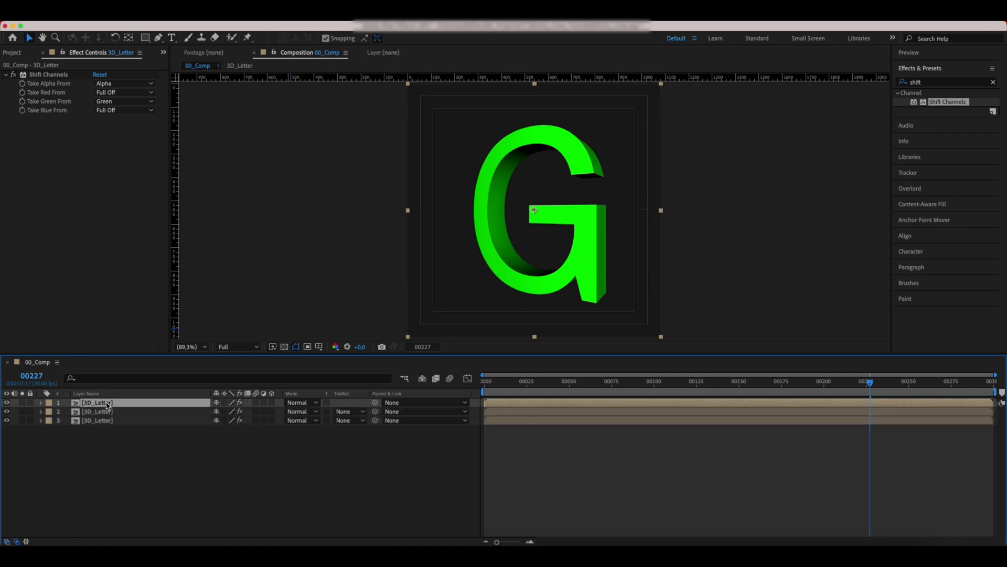
double_click(97, 402)
text(_G)
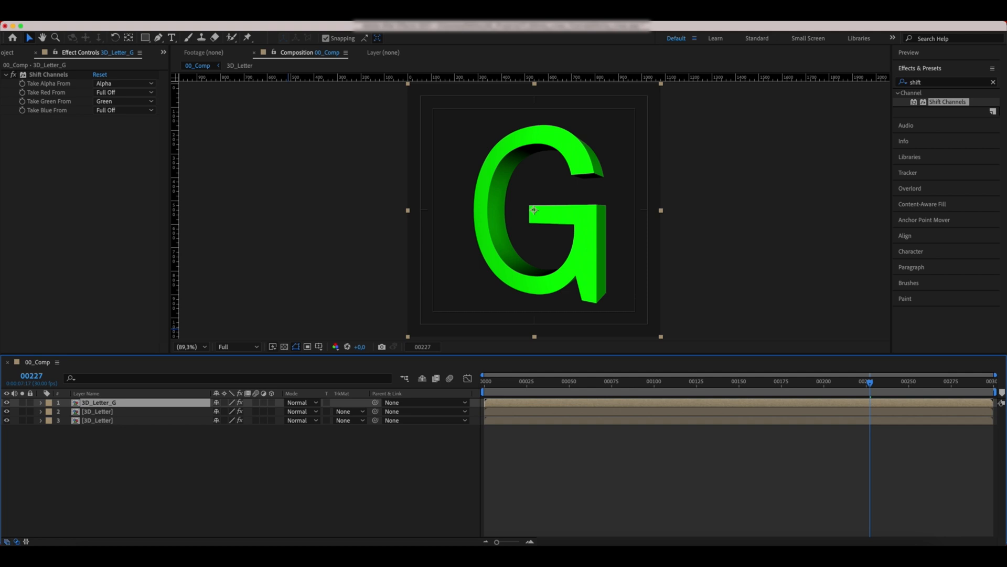
- Set the second copy to keep only red and rename it 3D_Letter_R
click(124, 101)
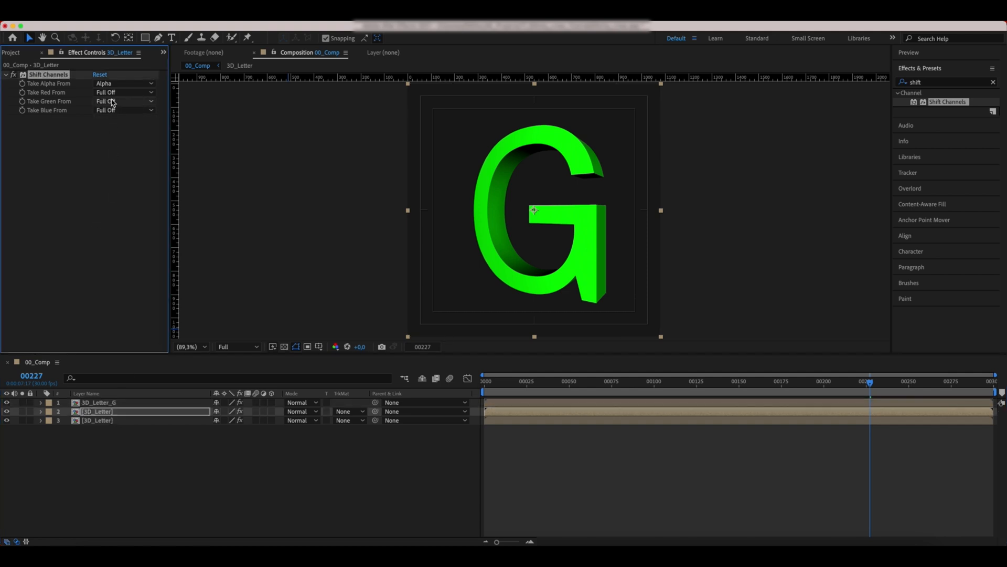
click(122, 92)
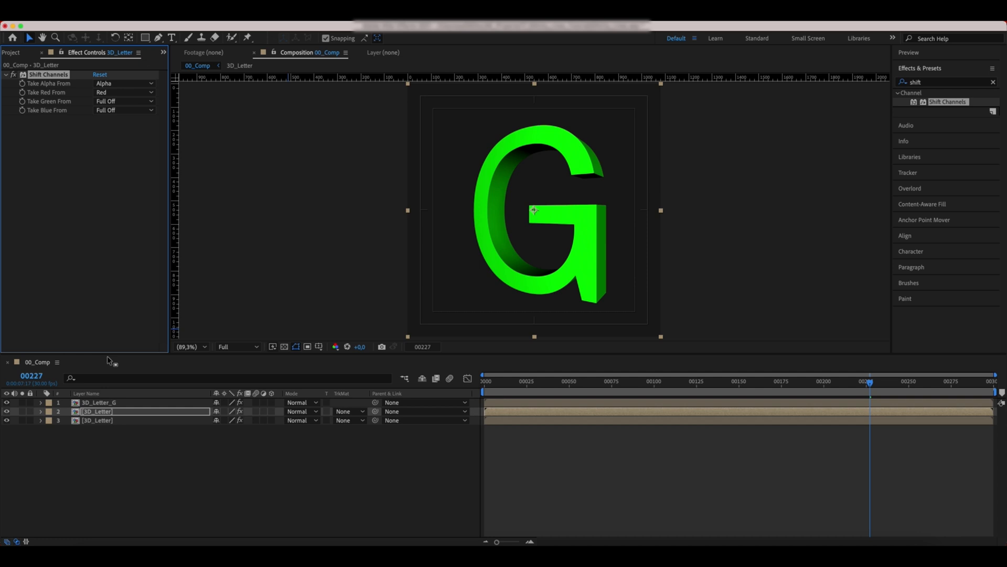
double_click(97, 411)
text(_R)
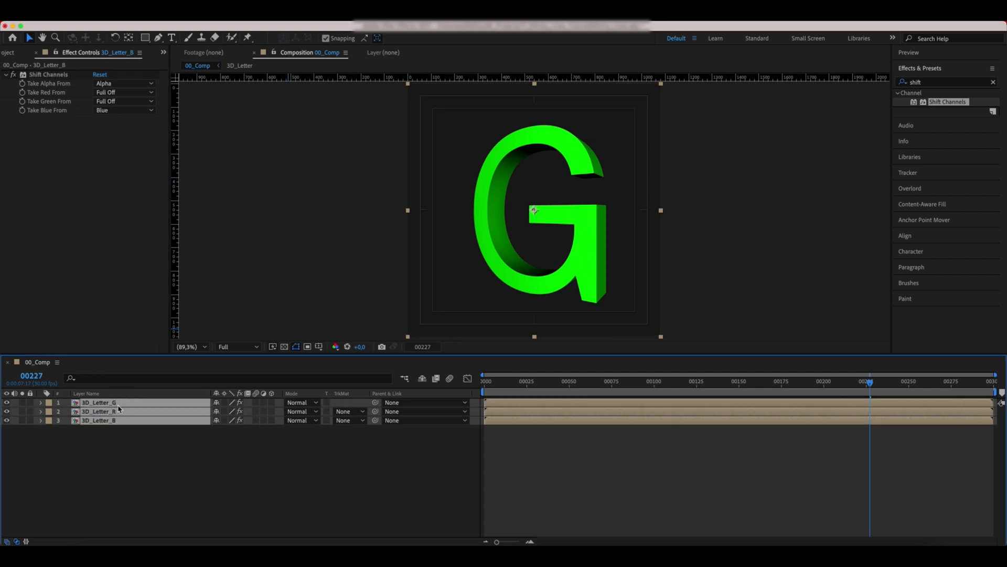
- Set all three channel layers to Screen blending and reveal their position
click(302, 401)
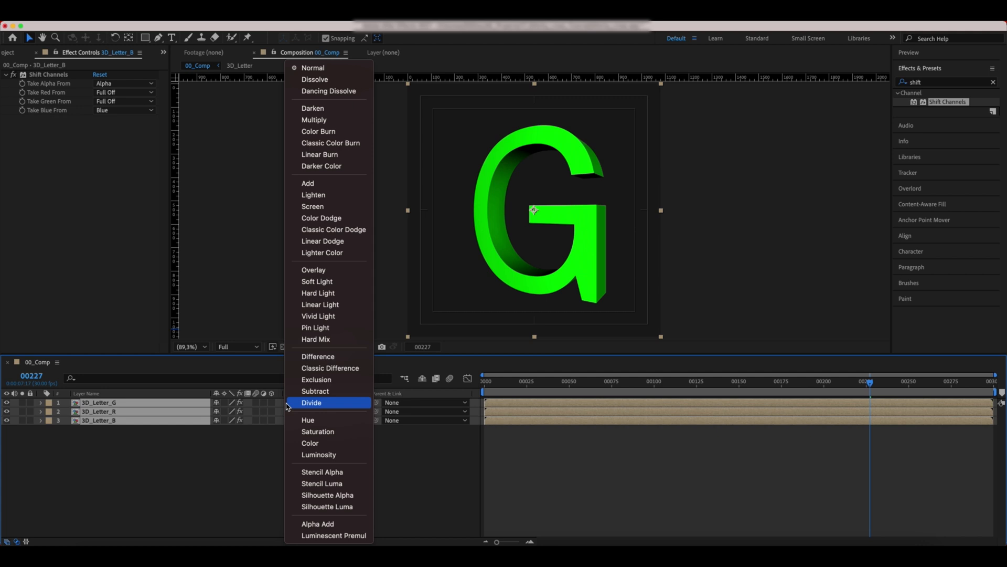
mouse_move(332, 206)
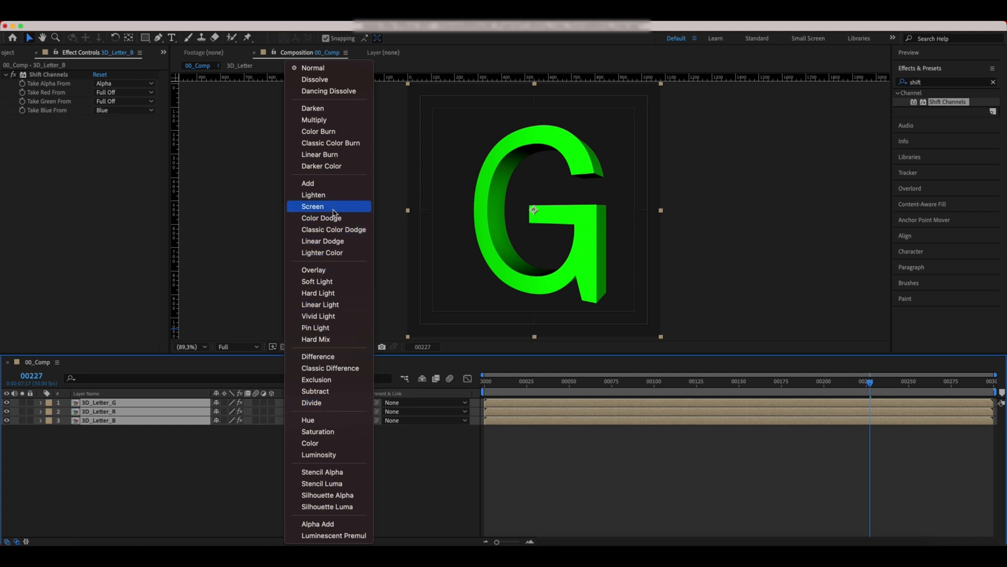
click(312, 206)
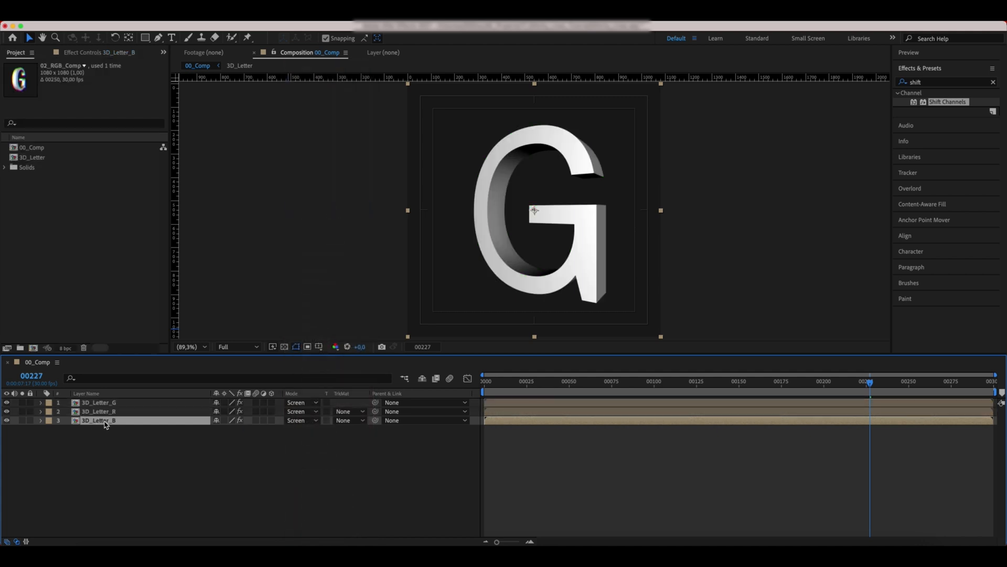
key(p)
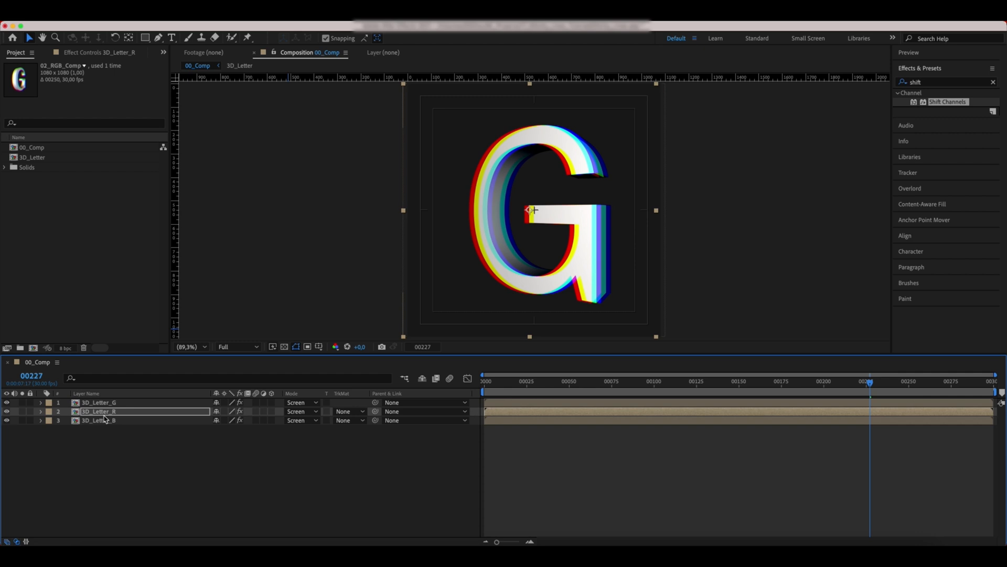
- Offset the colour letter copies for an RGB split and select all three layers
click(97, 403)
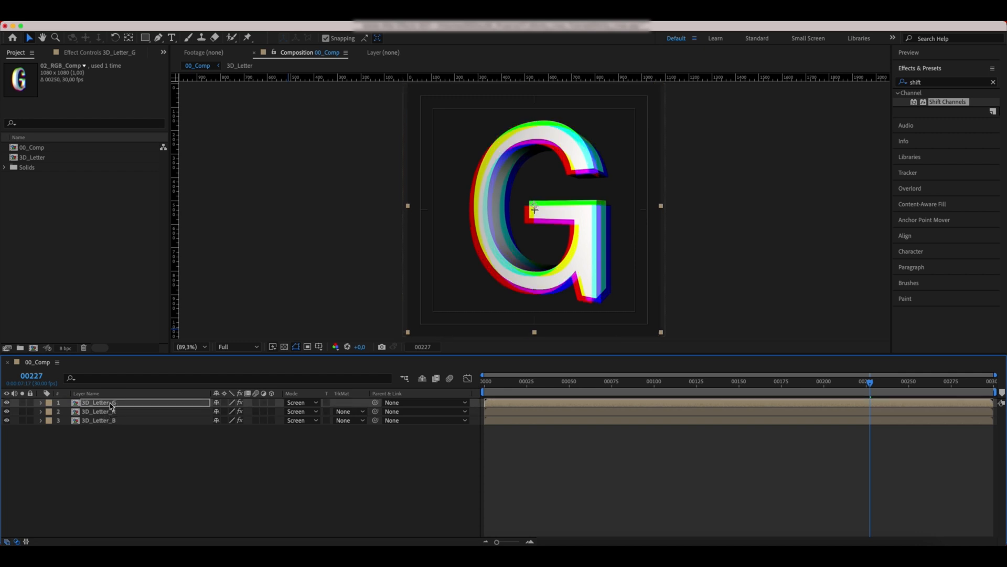
click(97, 411)
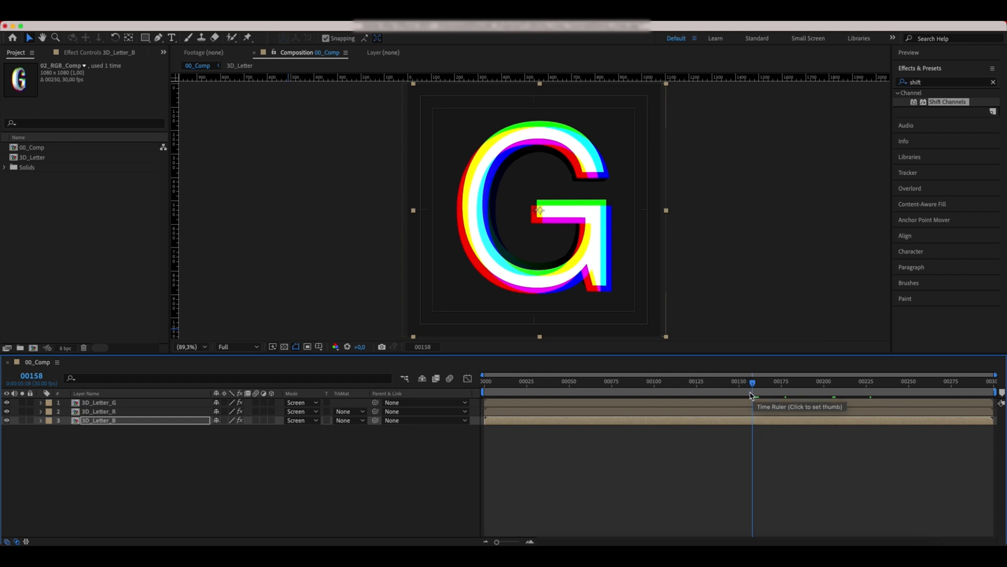
mouse_move(751, 394)
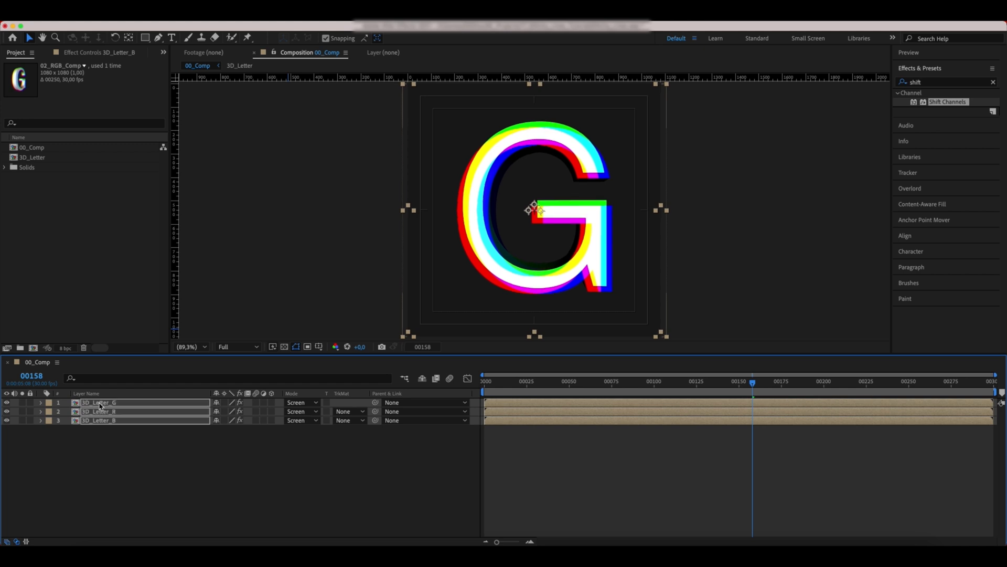
click(100, 419)
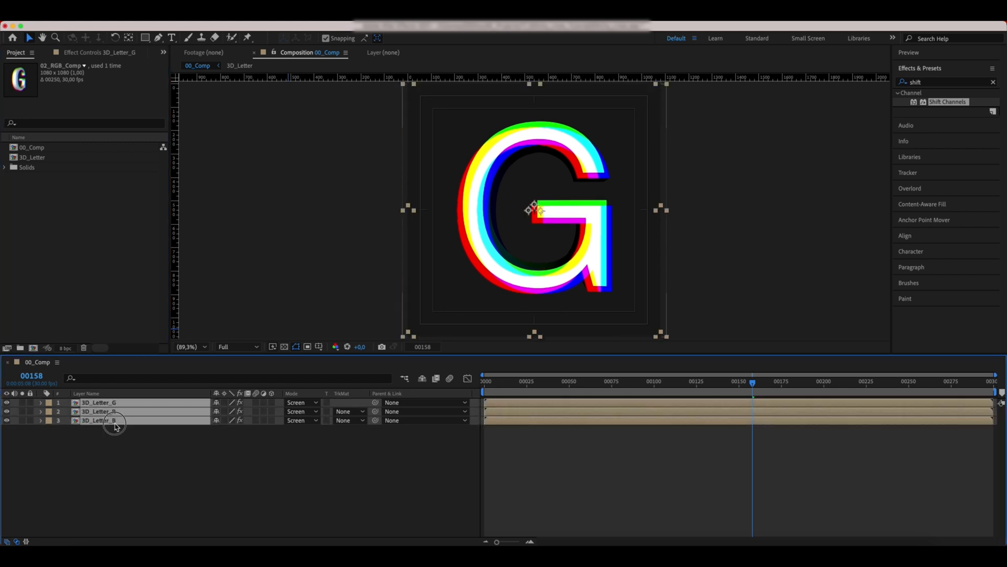
right_click(115, 424)
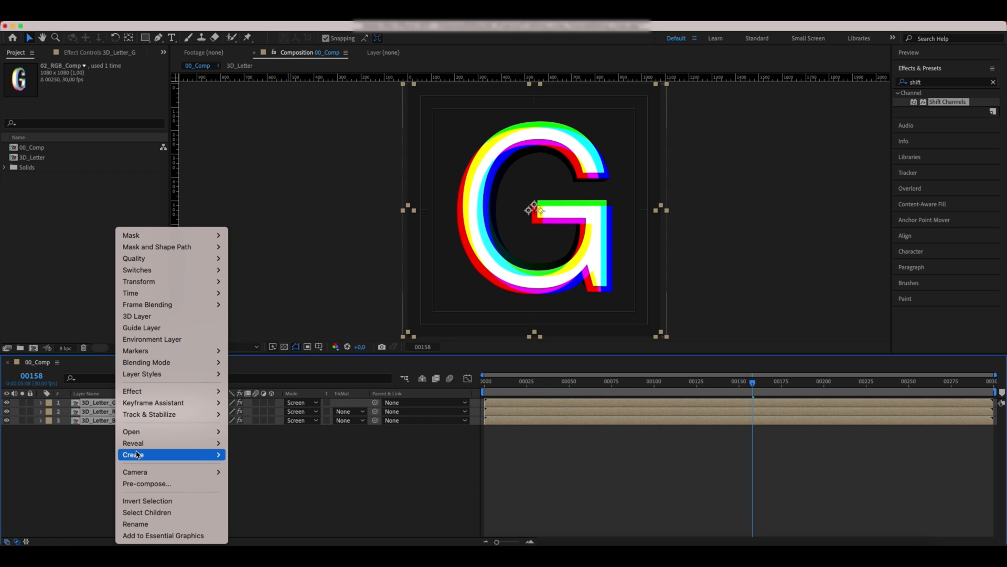
- Pre-compose the three colour layers into a precomposition named RGB_Comp
click(146, 483)
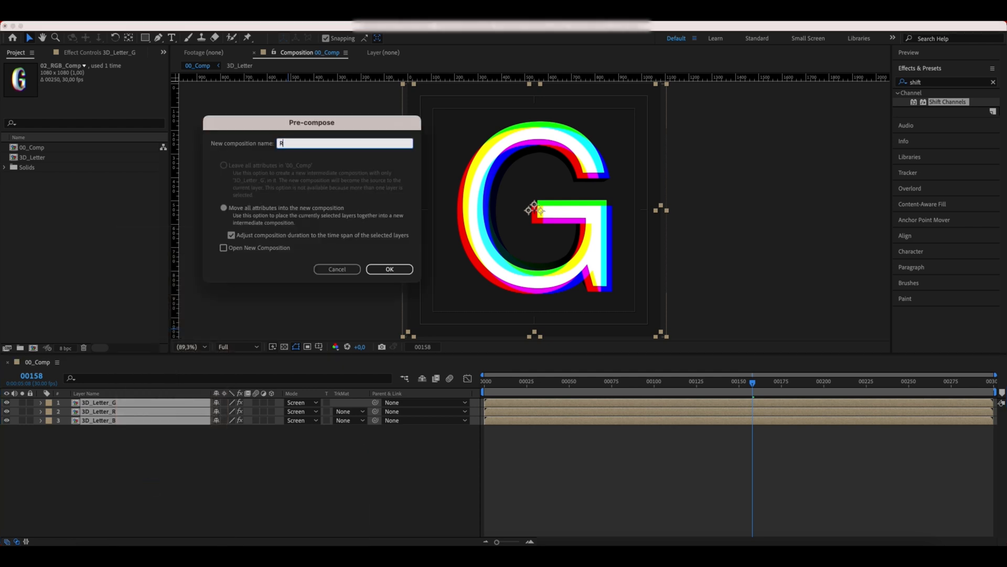
text(GB_Comp)
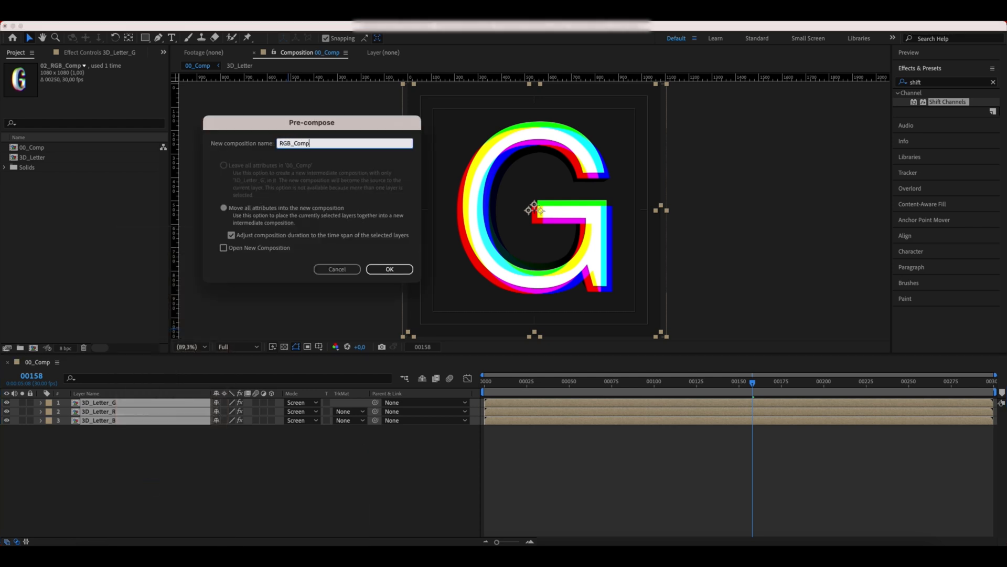
click(388, 268)
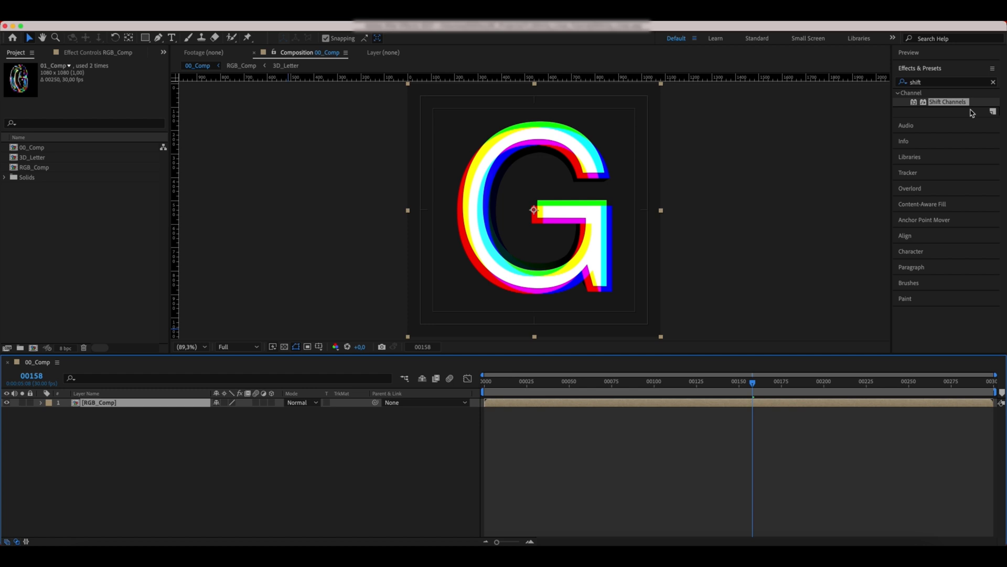
text(c)
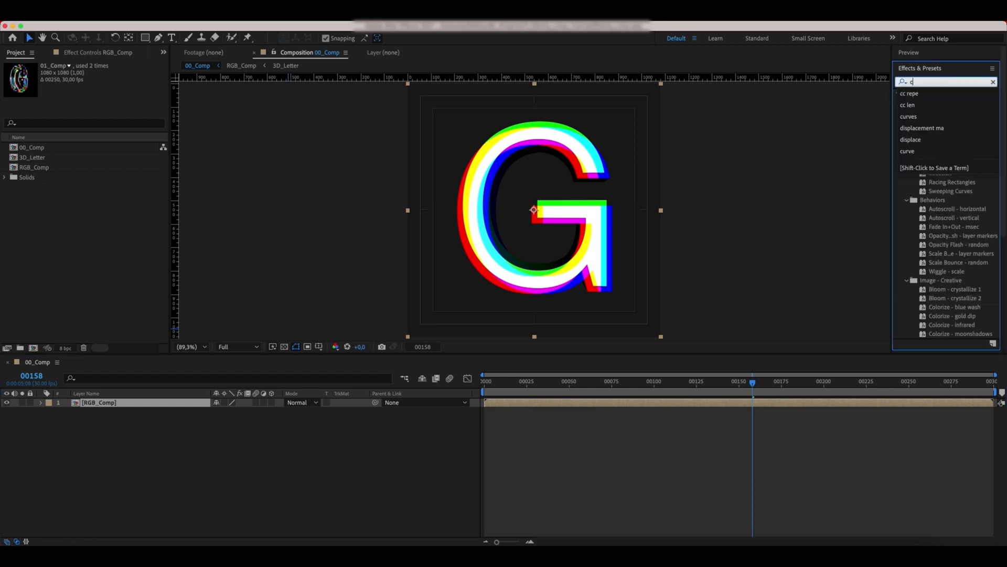
- Apply CC Glass to RGB_Comp with softness 40, height 100 and displacement 500
text(c glass)
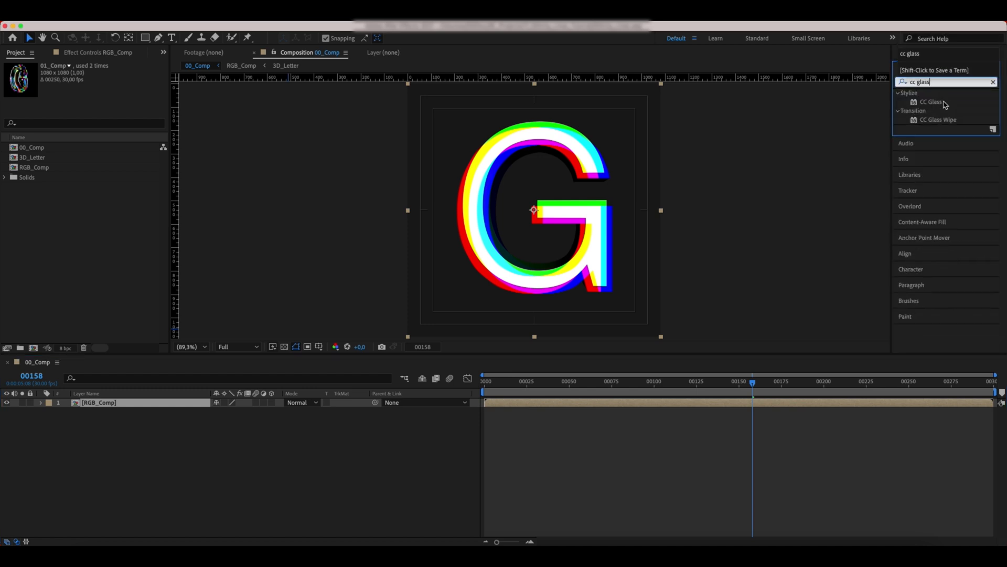
double_click(931, 101)
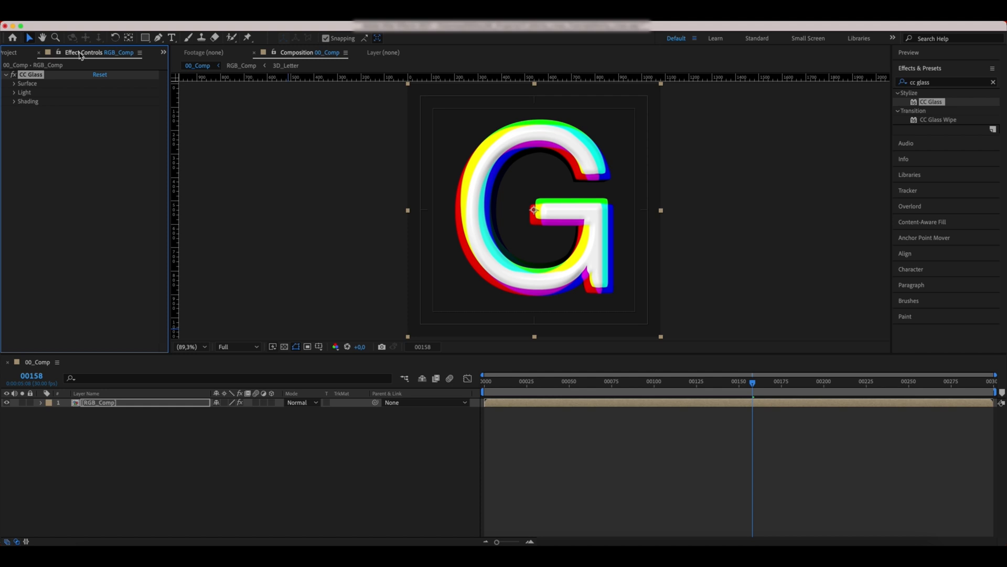
click(14, 83)
text(40)
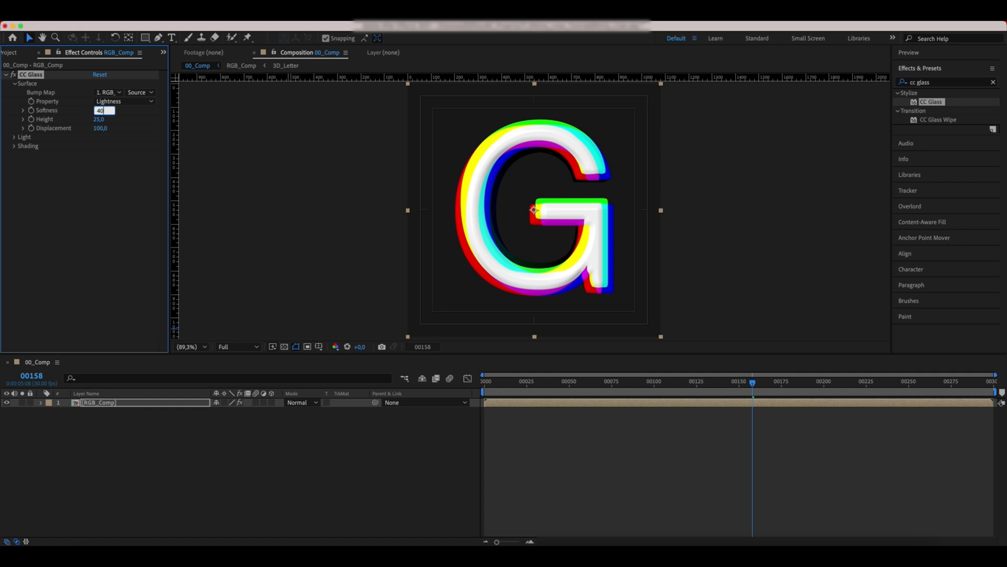
click(103, 119)
text(100)
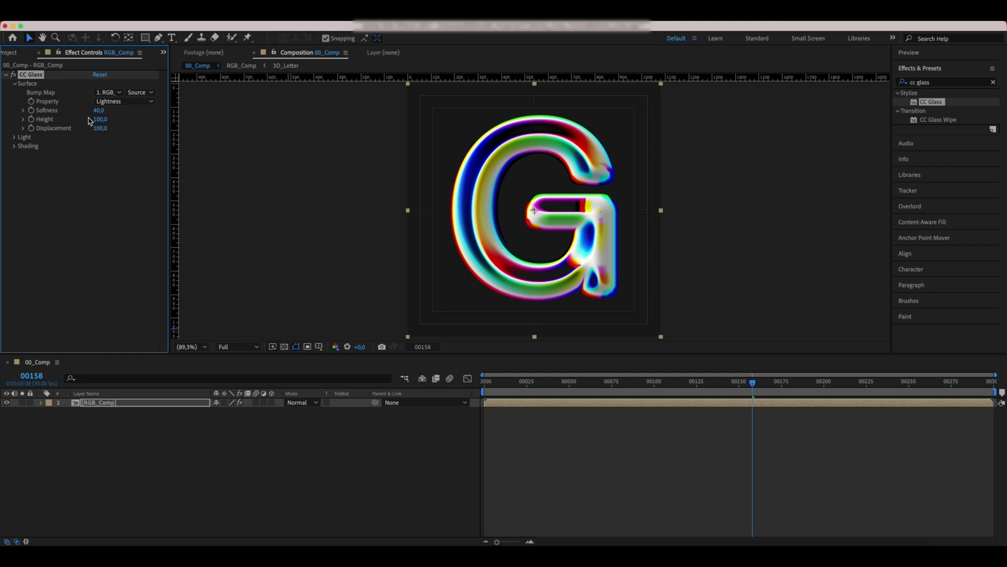
text(500)
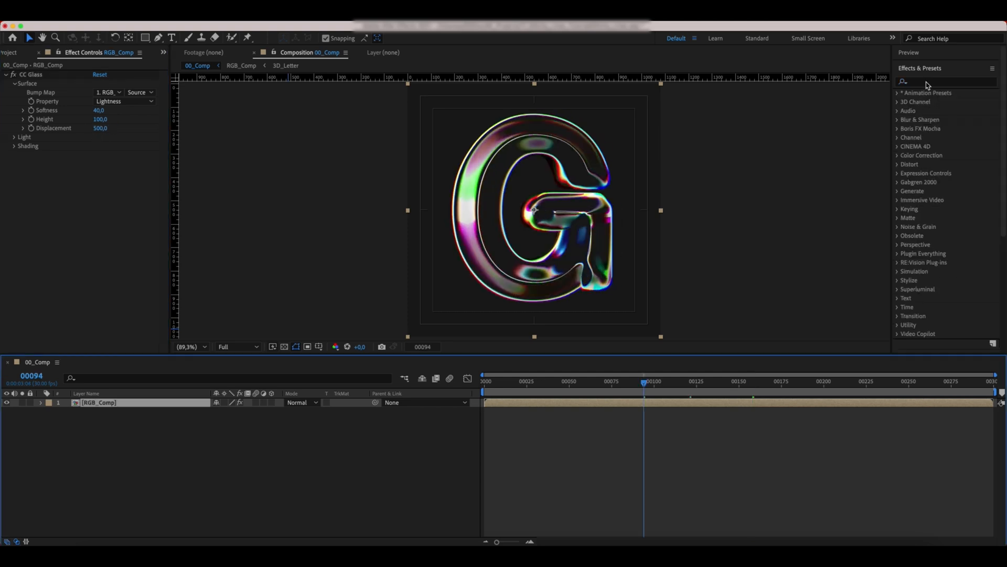
text(hue)
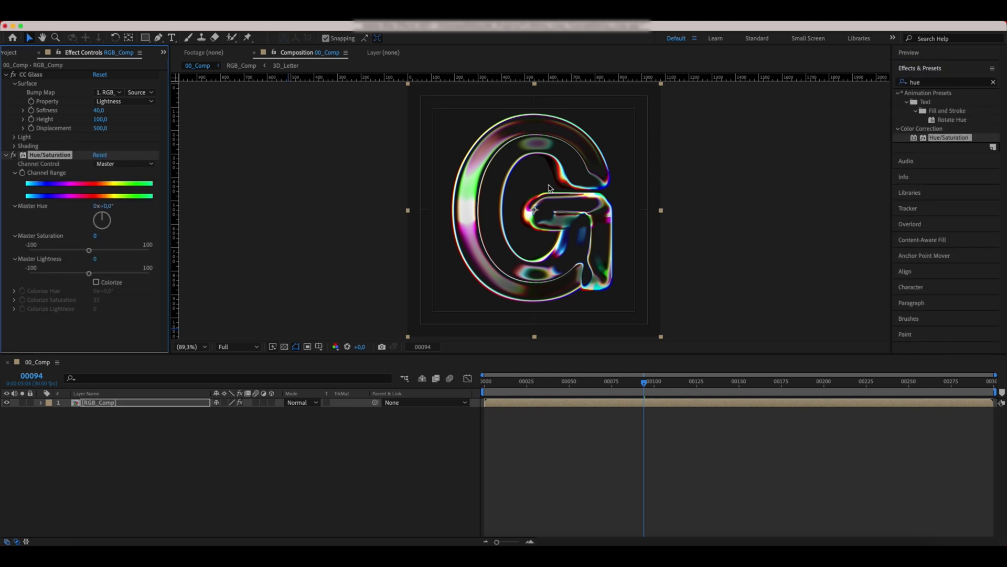
- Raise Hue/Saturation master saturation to 50, then clear the effects search field
click(94, 236)
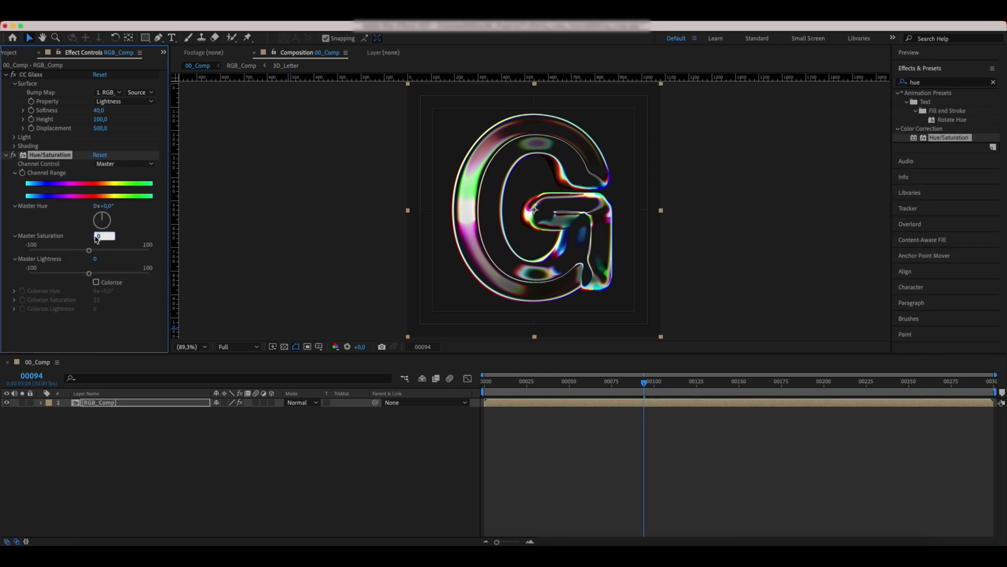
drag(90, 250, 118, 250)
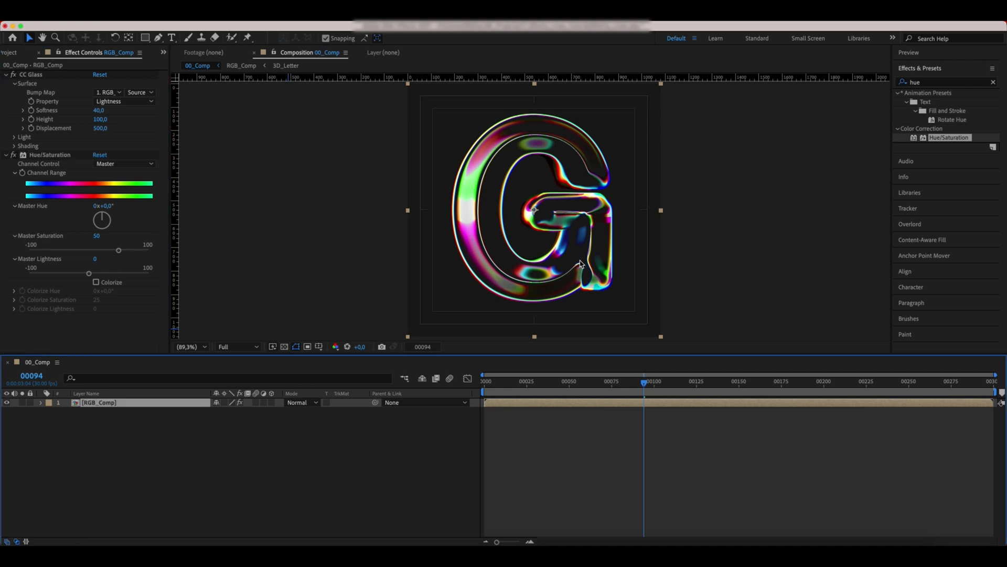
click(945, 82)
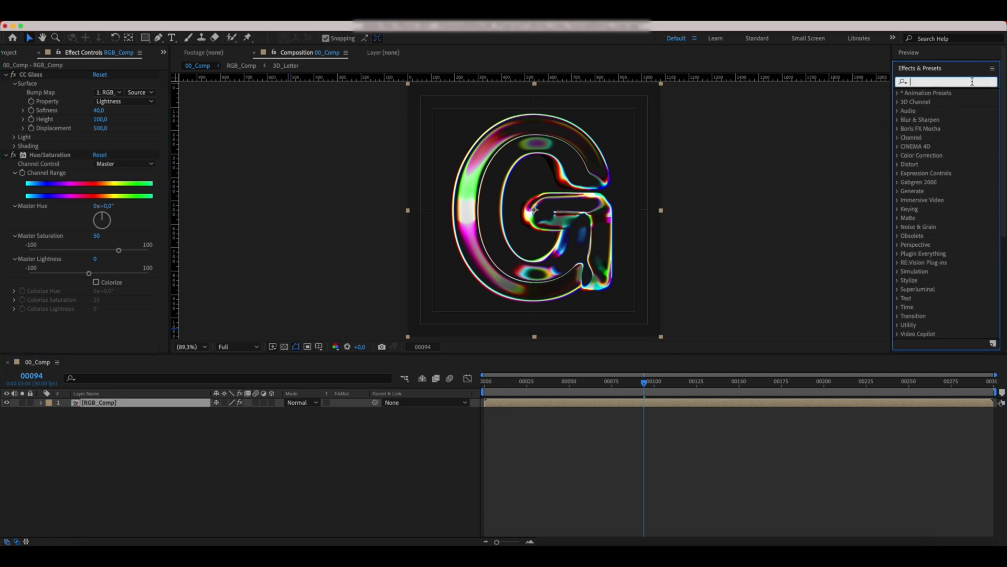
- Apply Mosaic with Sharp Colors, 500 horizontal and 25 vertical blocks, and return the playhead to 0
text(mosai)
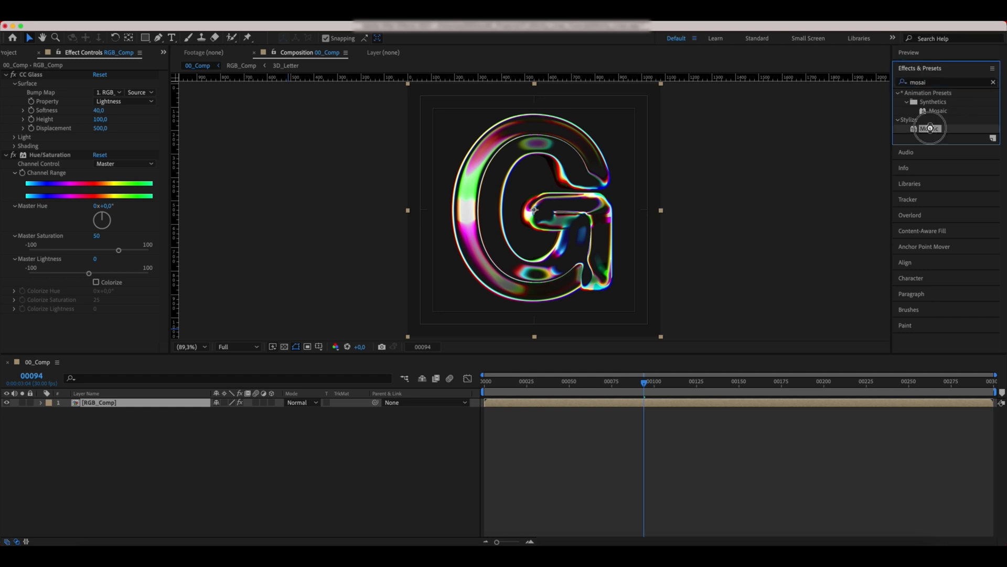
double_click(929, 128)
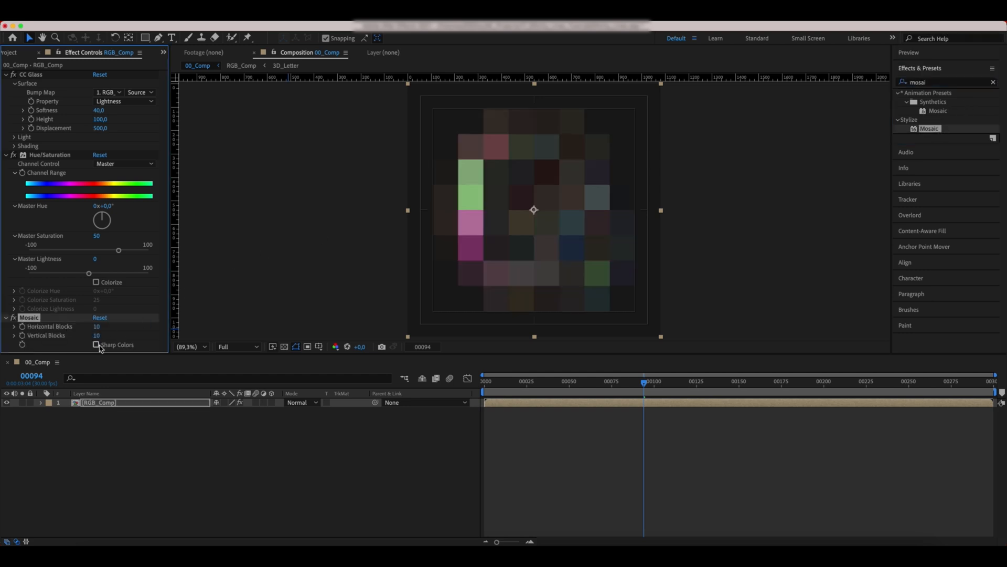
click(96, 344)
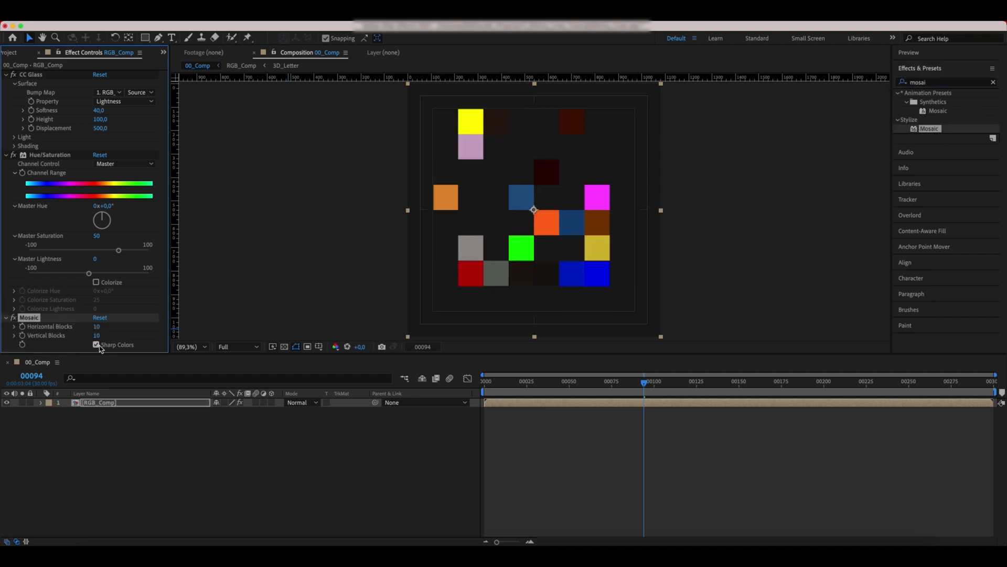
text(500)
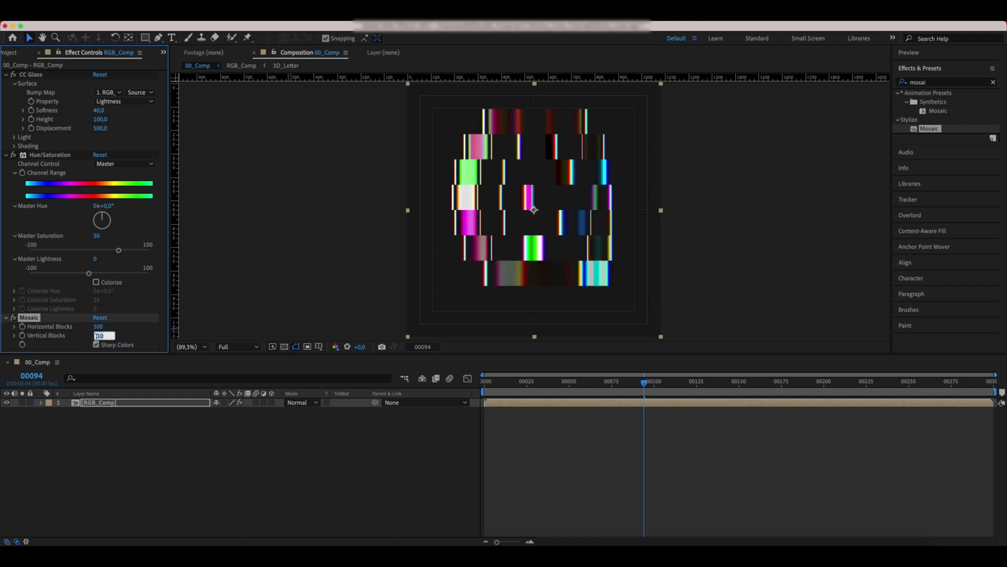
text(25)
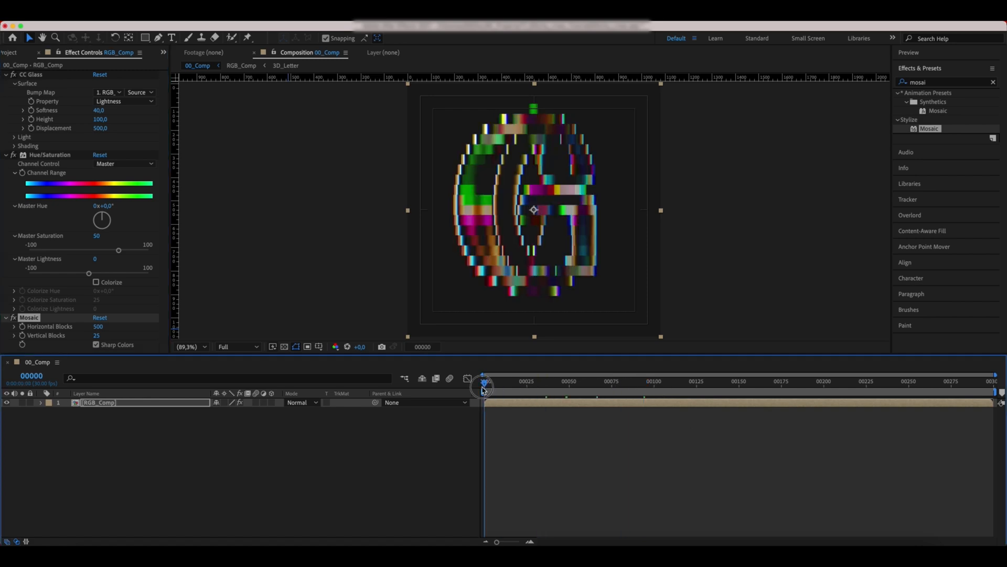
drag(483, 385, 562, 385)
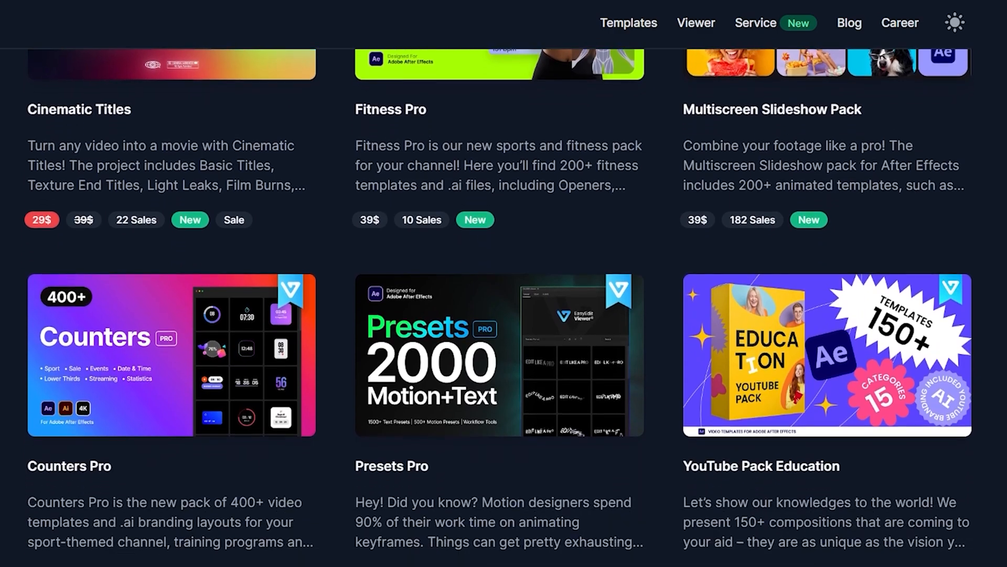
- Browse easyedit.pro templates, the Cinematic Titles pack and its Light Leaks Transitions
scroll(down, 3)
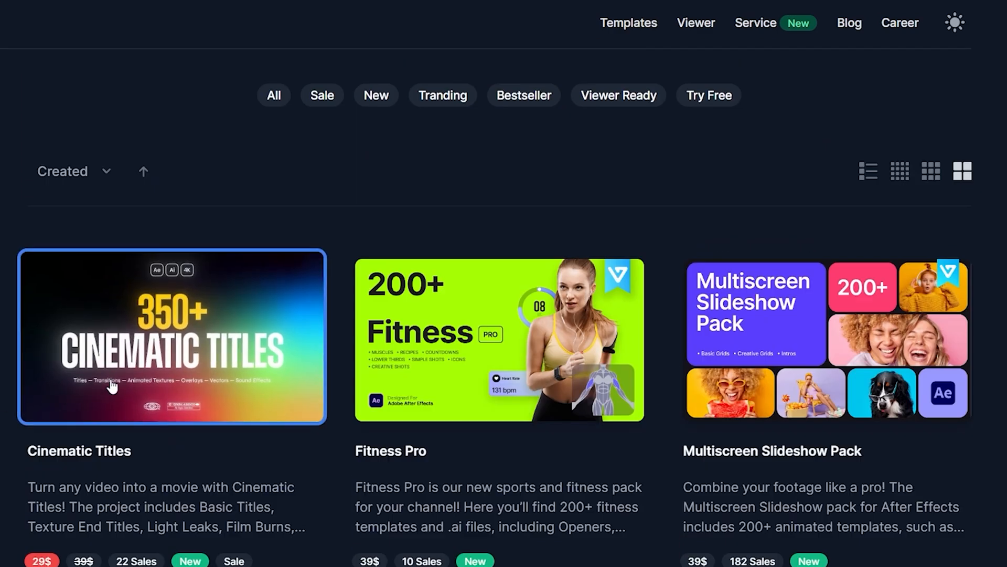
click(172, 337)
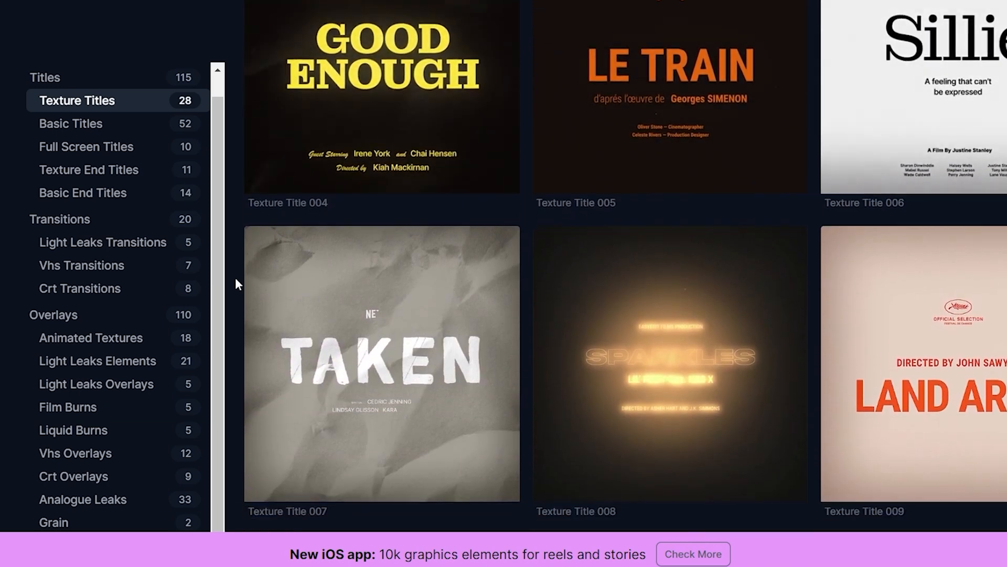
scroll(down, 3)
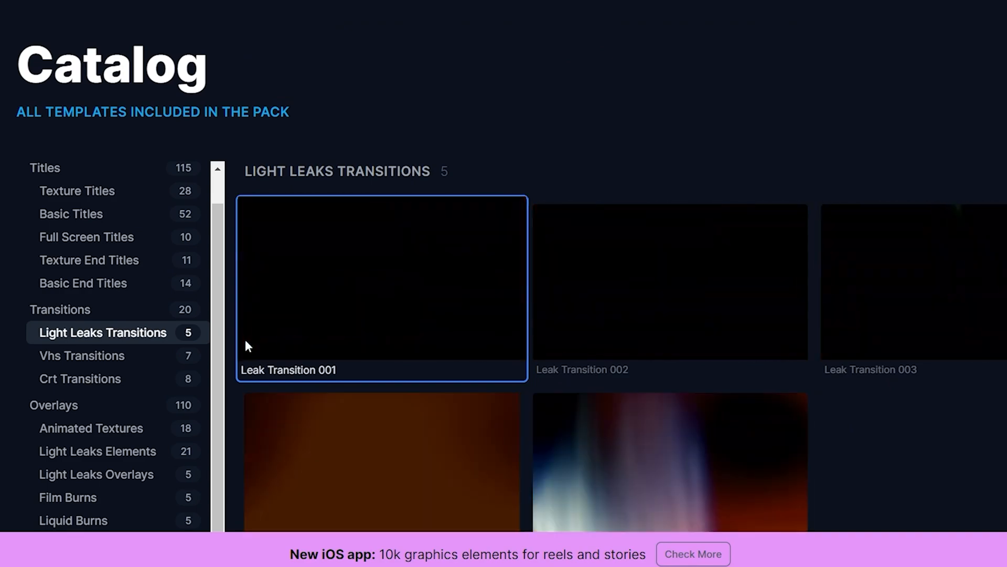
click(91, 429)
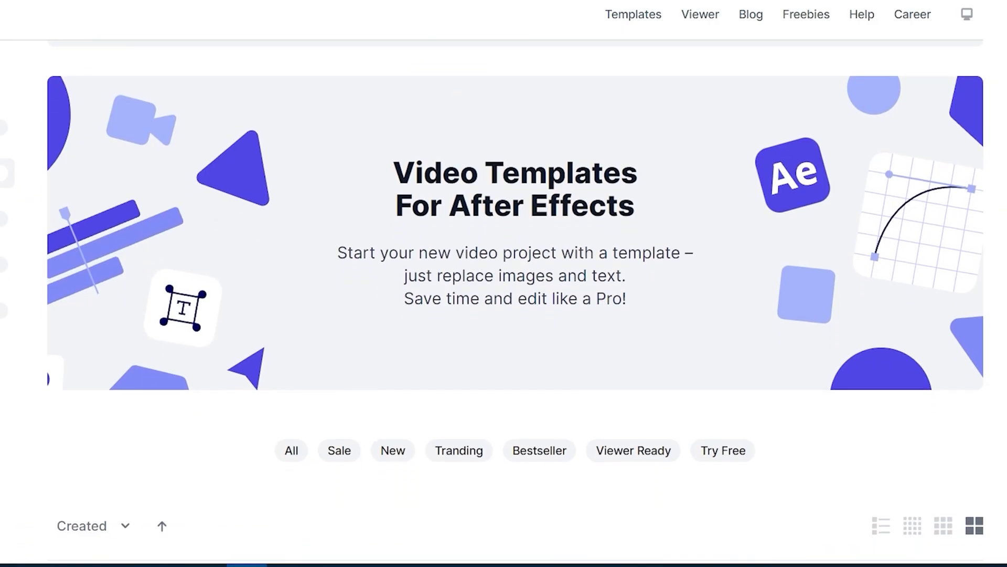
scroll(down, 3)
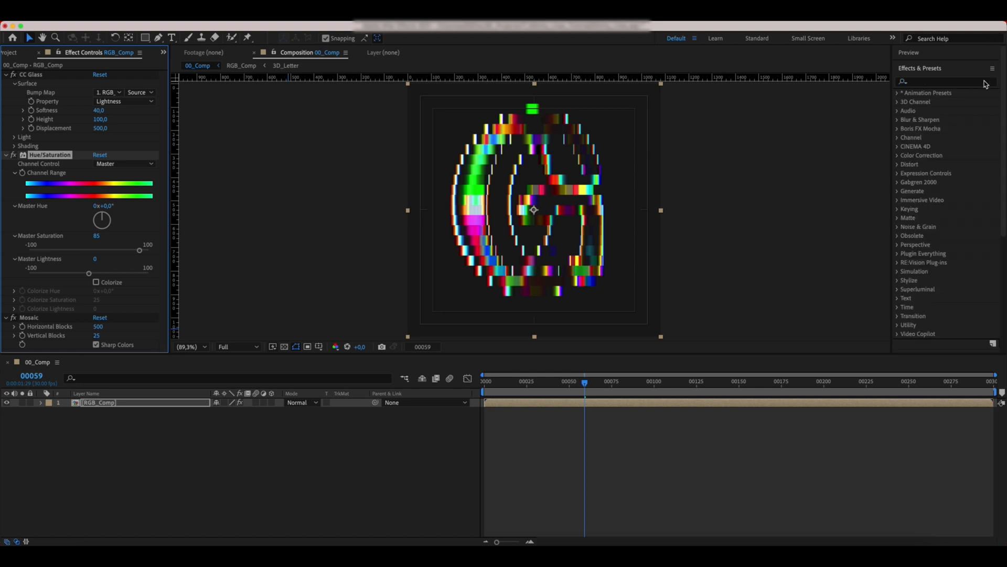
- Search for the Glow effect in Effects & Presets
text(glow)
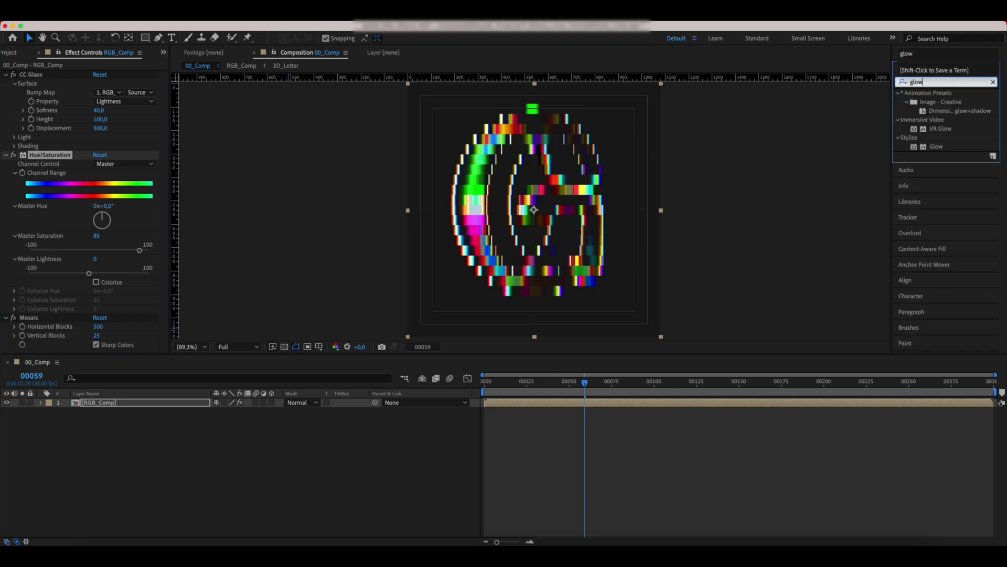
mouse_move(936, 146)
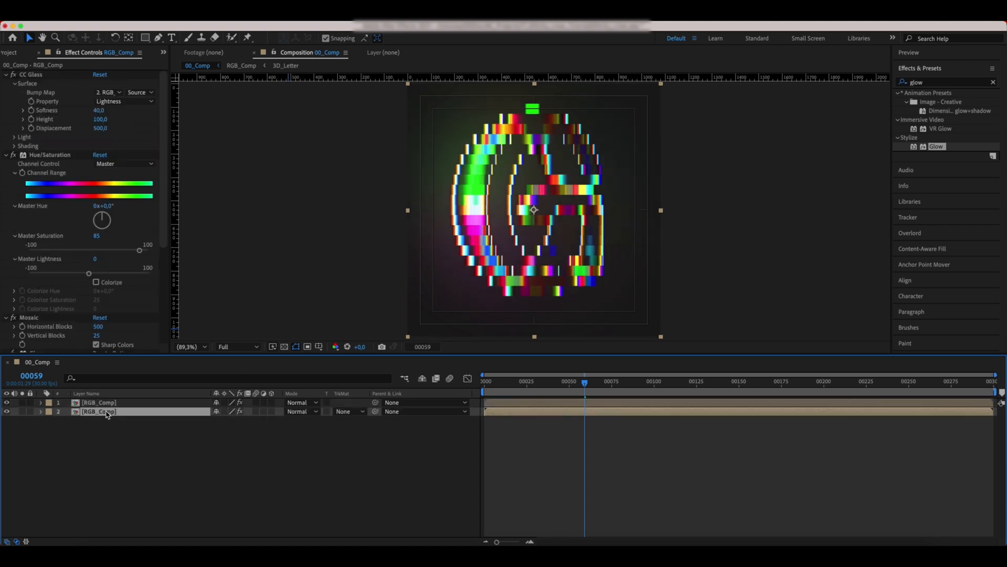
- Rename the duplicate to RGB_Comp_2, lower its Glow threshold to 60% and set opacity to 30%
double_click(98, 411)
text(_2)
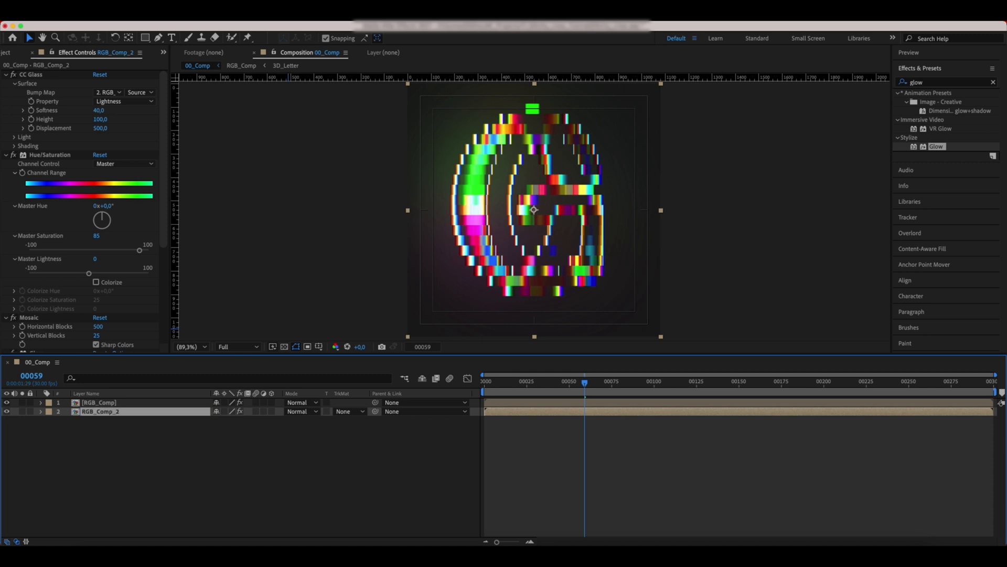
scroll(down, 3)
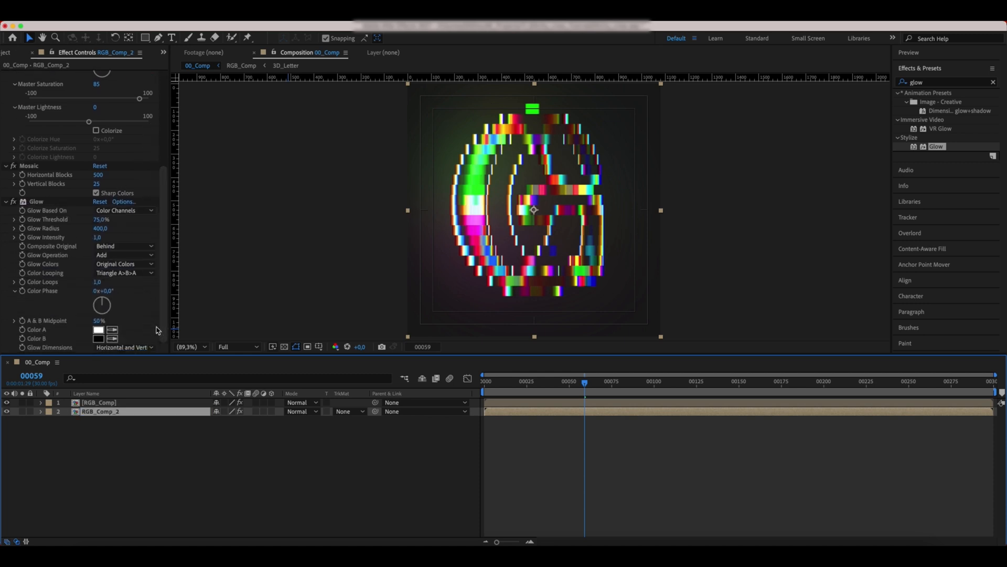
click(100, 220)
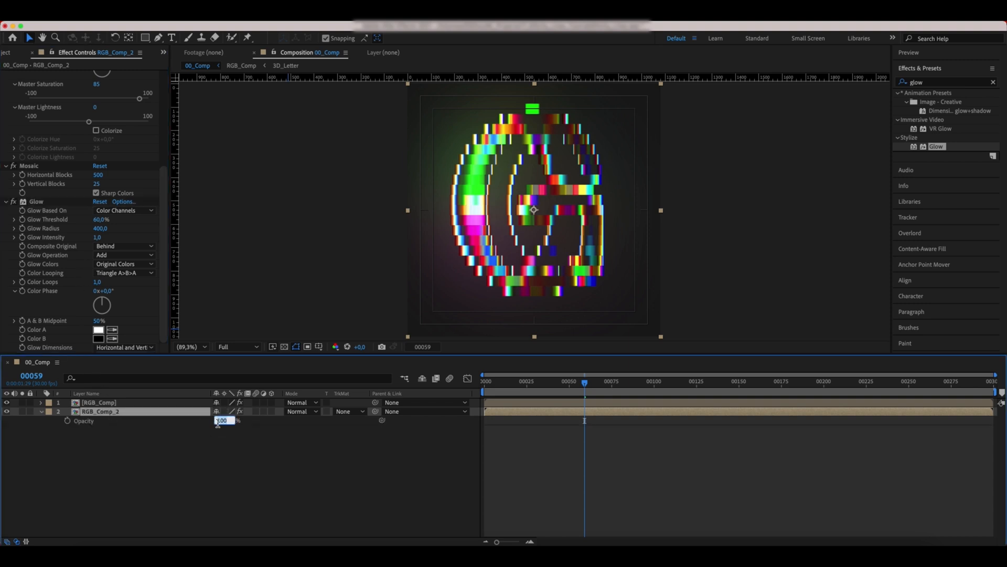
text(30)
click(948, 82)
text(unsha)
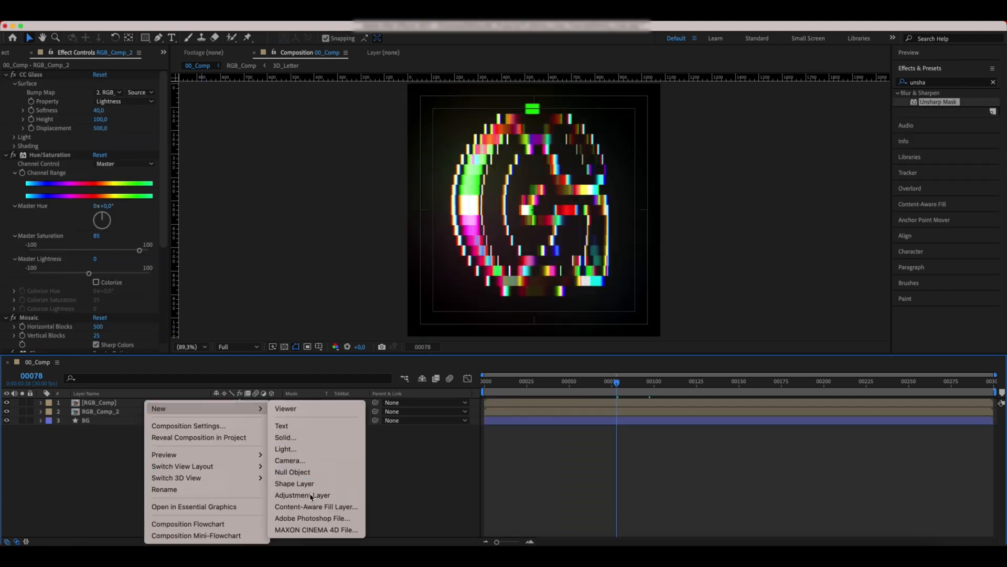
- Add an adjustment layer with Fast Box Blur at radius 0,5, then clear the effects search
click(302, 495)
text(f)
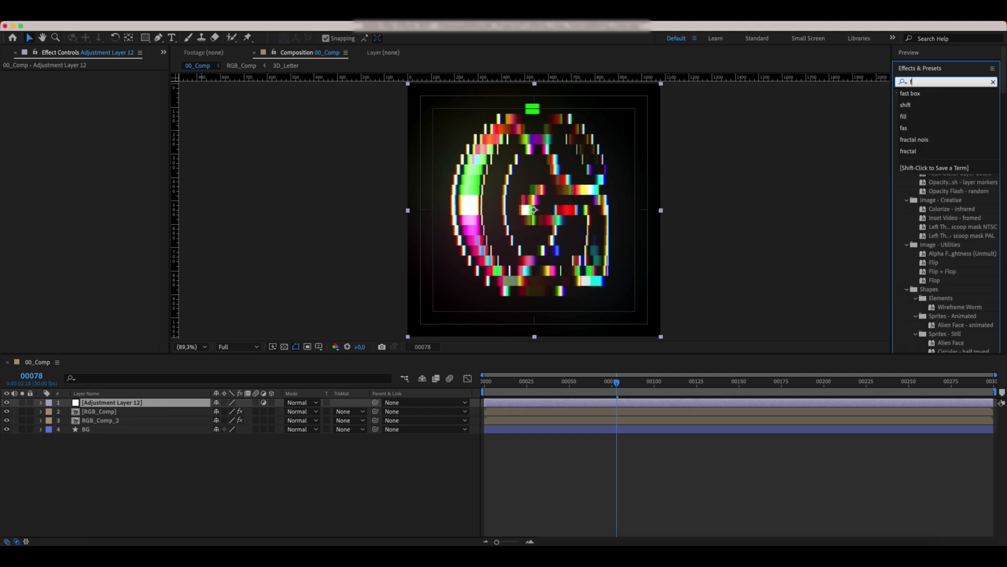
text(ast box)
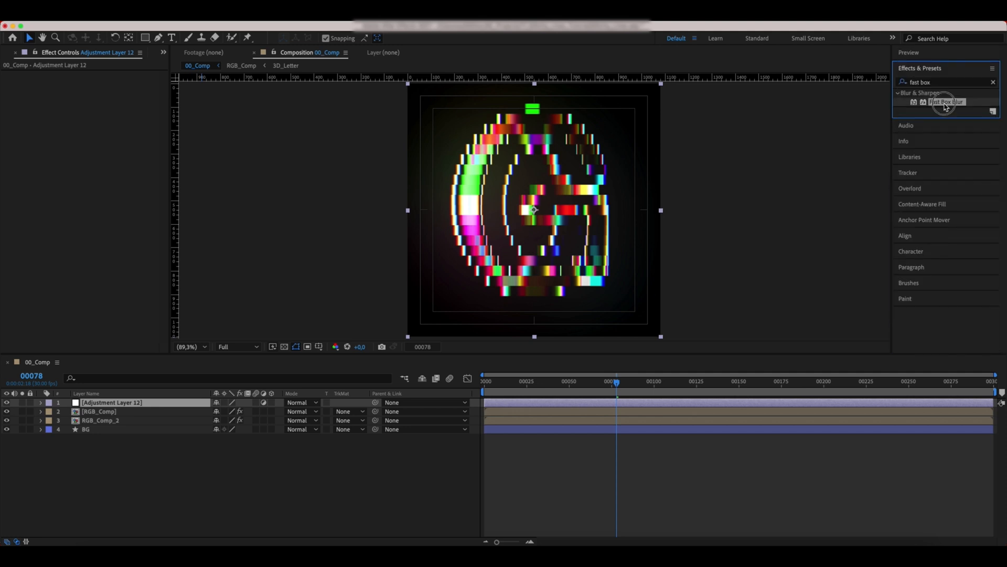
double_click(945, 101)
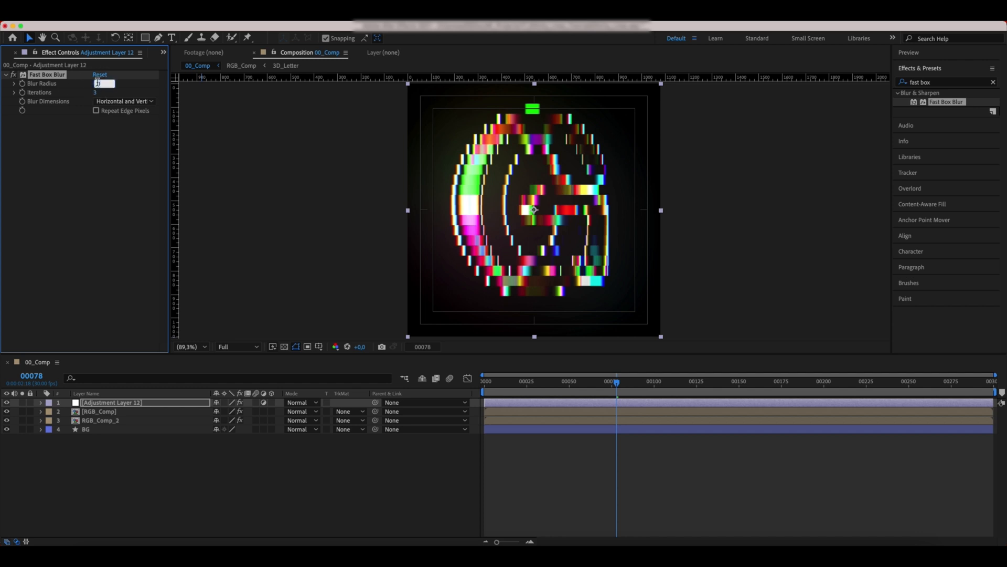
text(0,5)
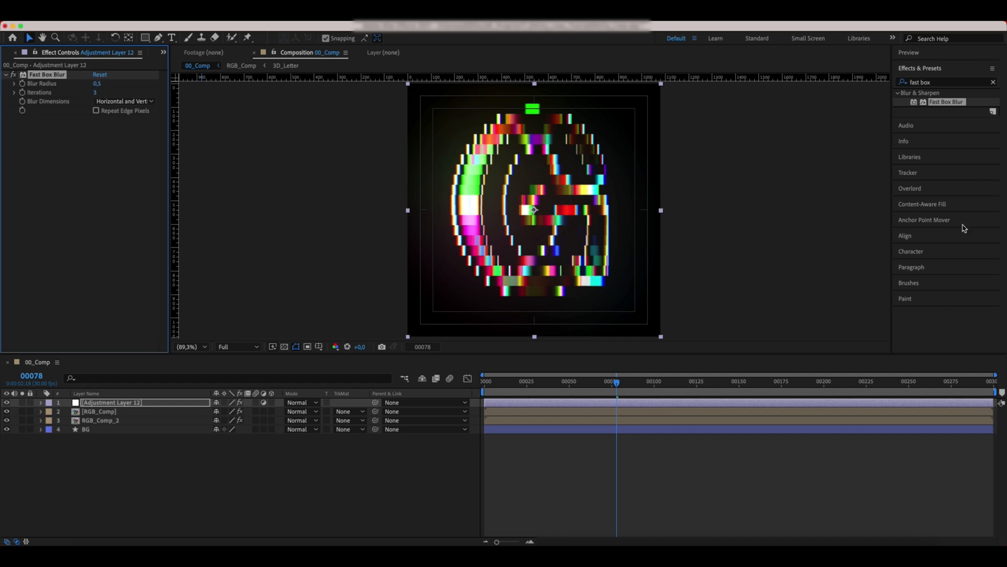
click(981, 82)
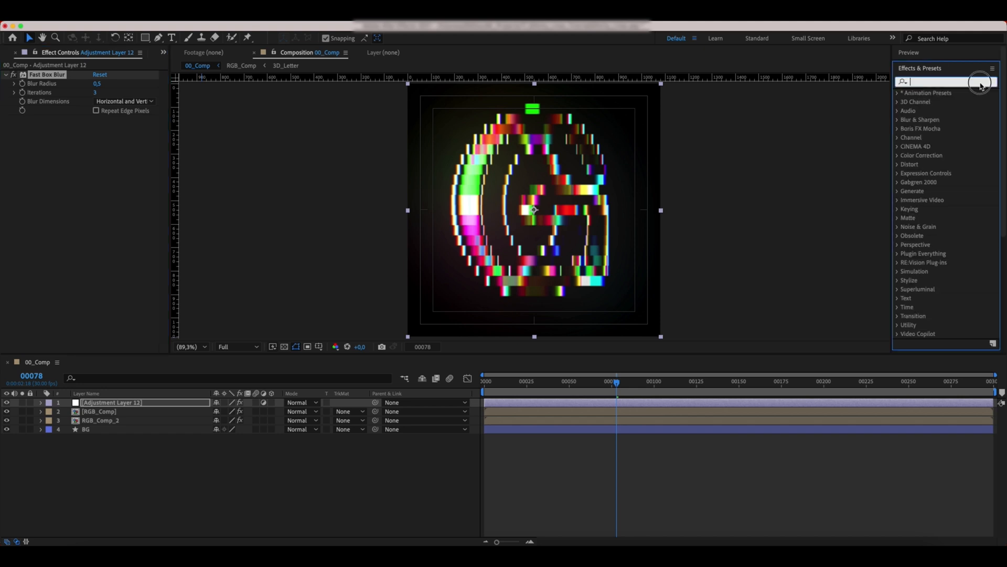
- Search 'noise' to list the Noise & Grain effects
text(nois)
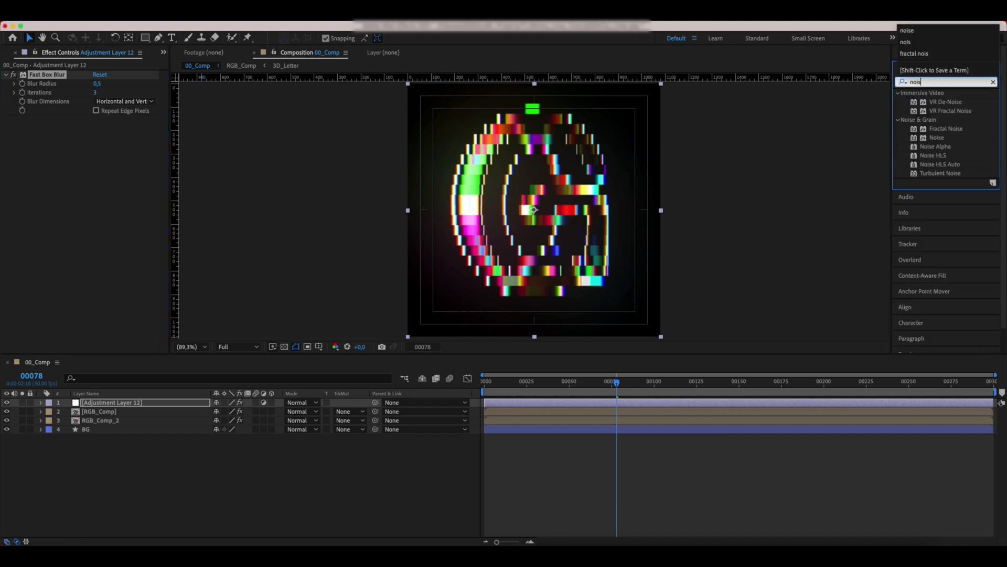
text(e)
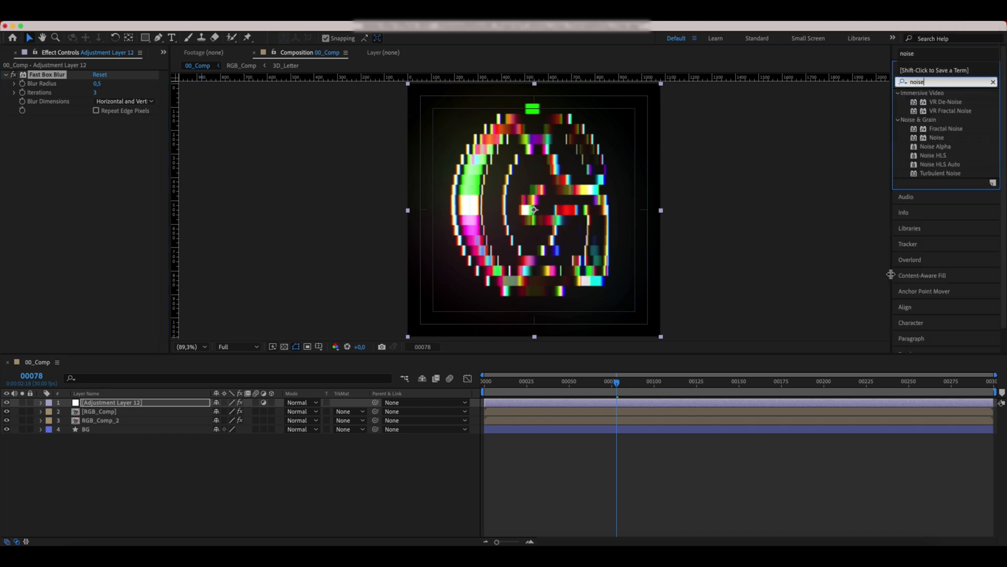